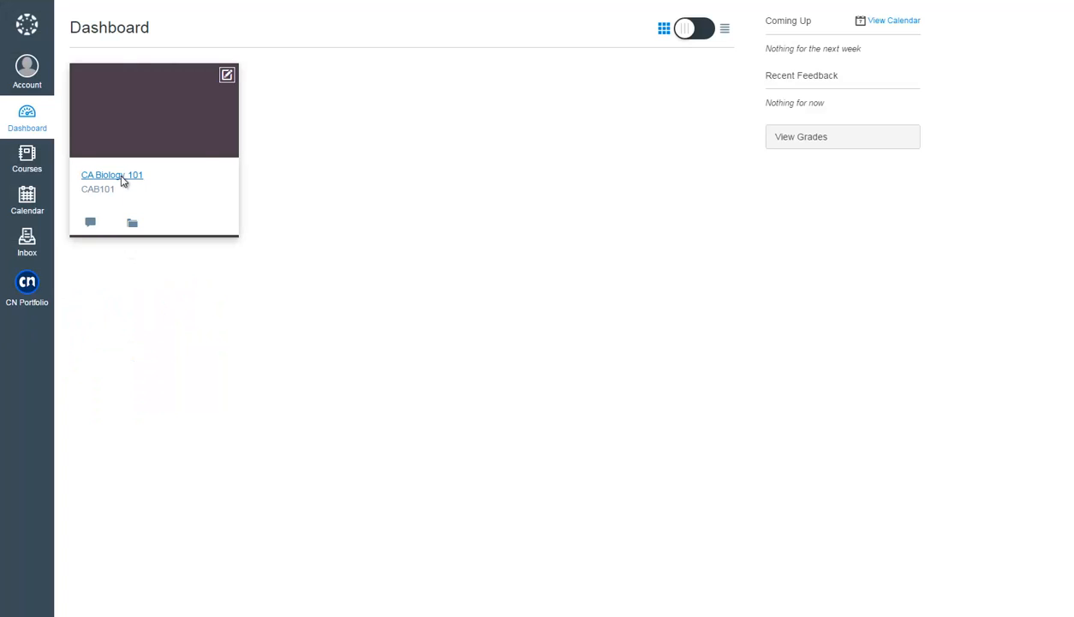
Enter CA Biology 101 from the Dashboard and browse its CN Post class feed of polls, surveys and discussions.
left_click(112, 175)
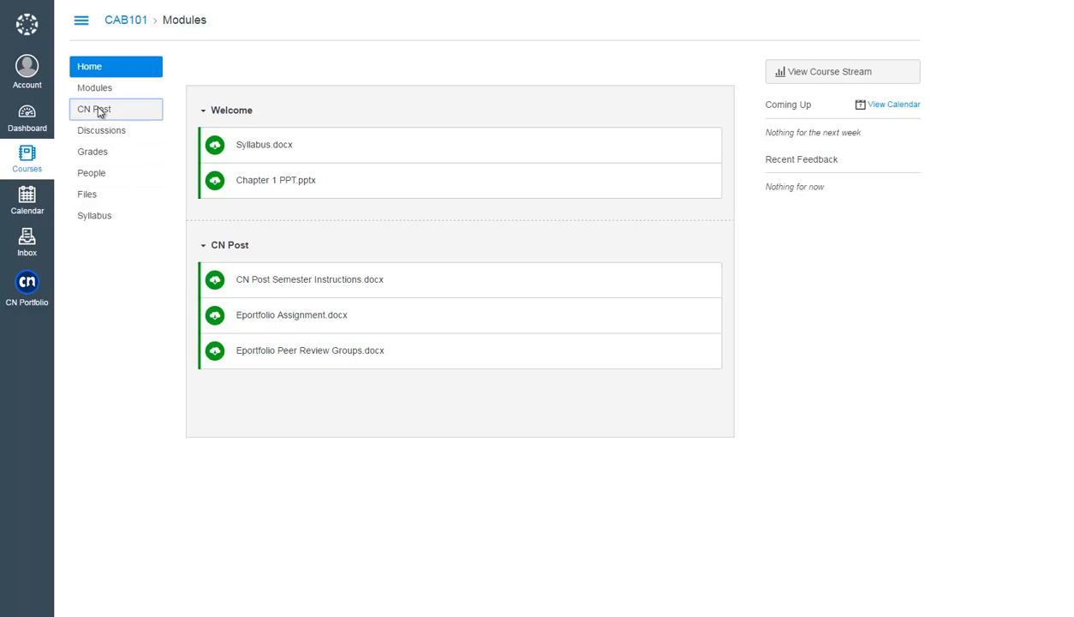
left_click(94, 109)
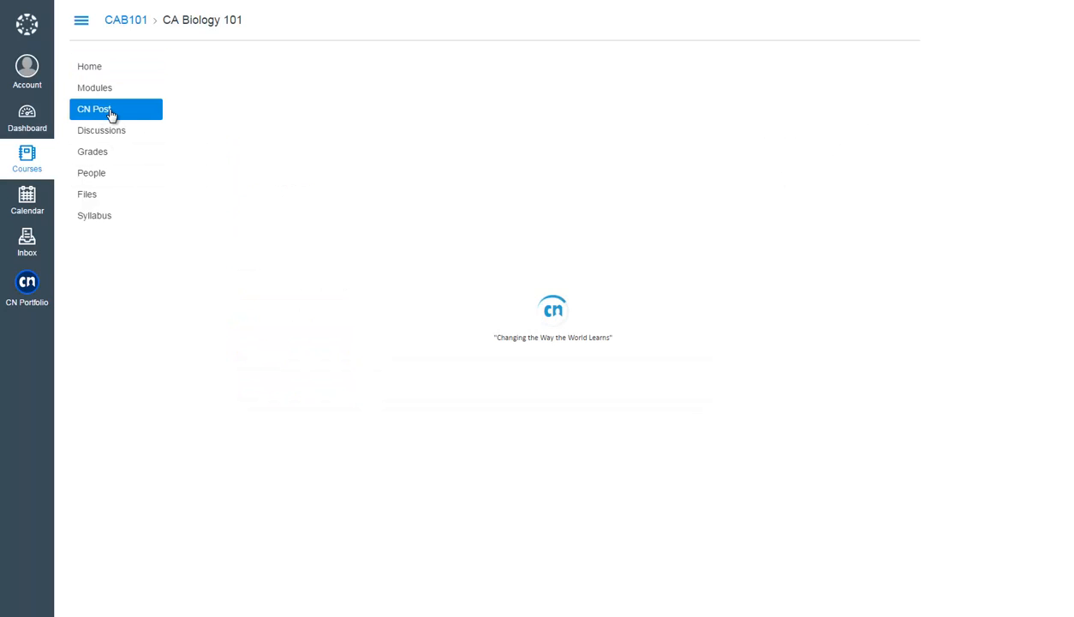
left_click(93, 109)
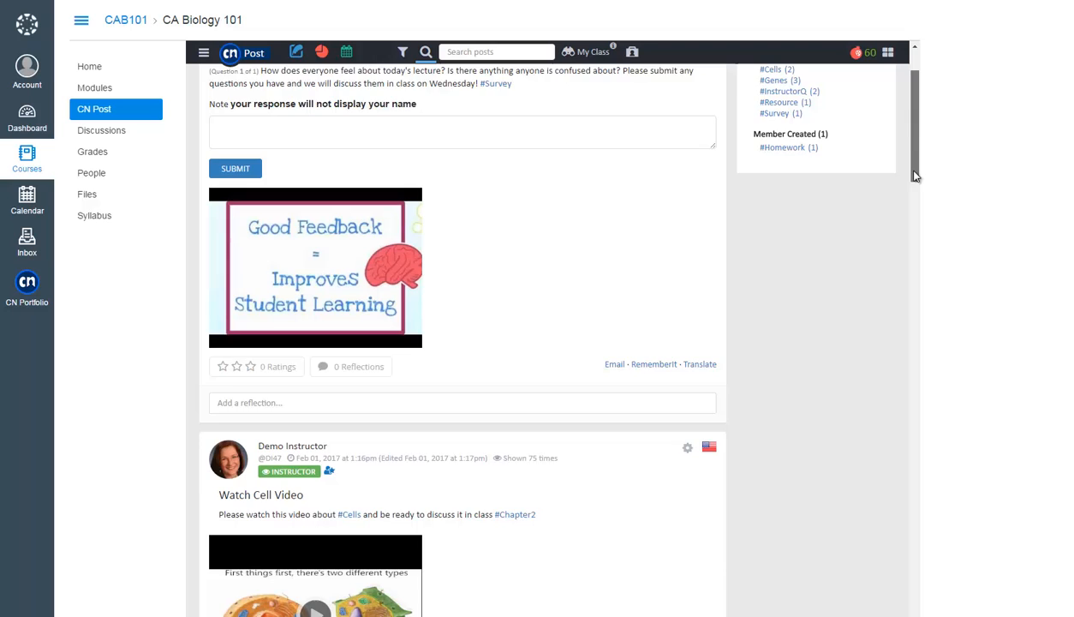
scroll("down", 3)
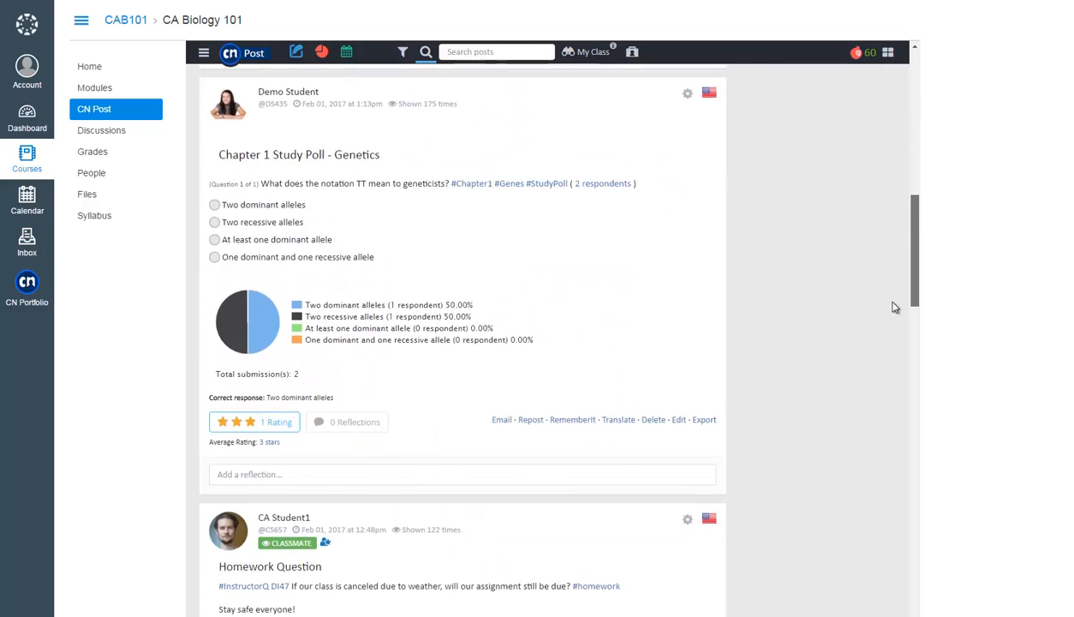
scroll("down", 3)
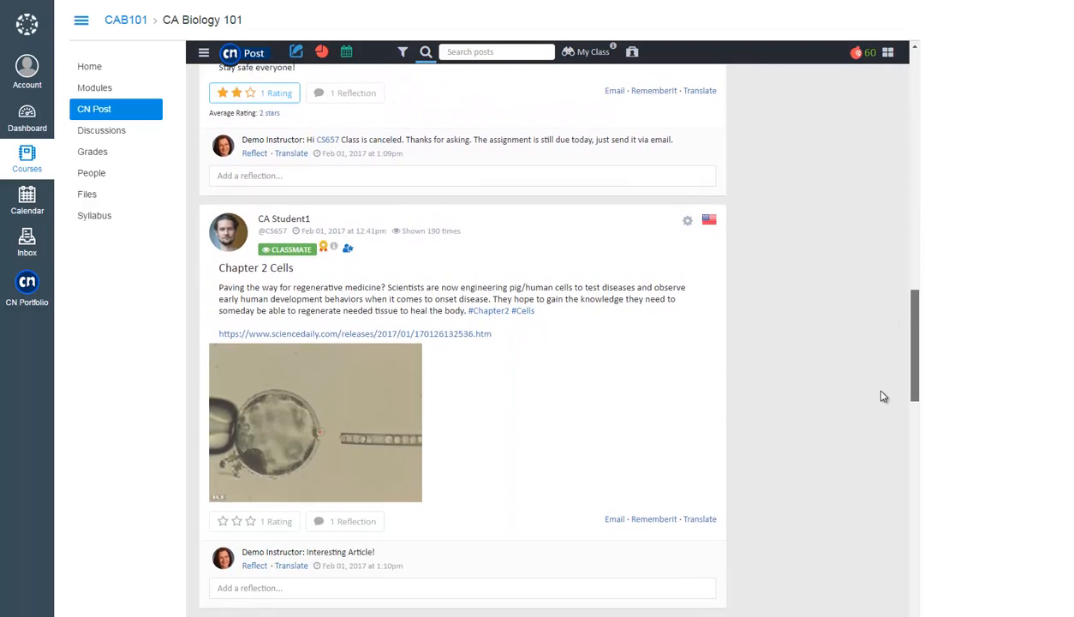
scroll("down", 3)
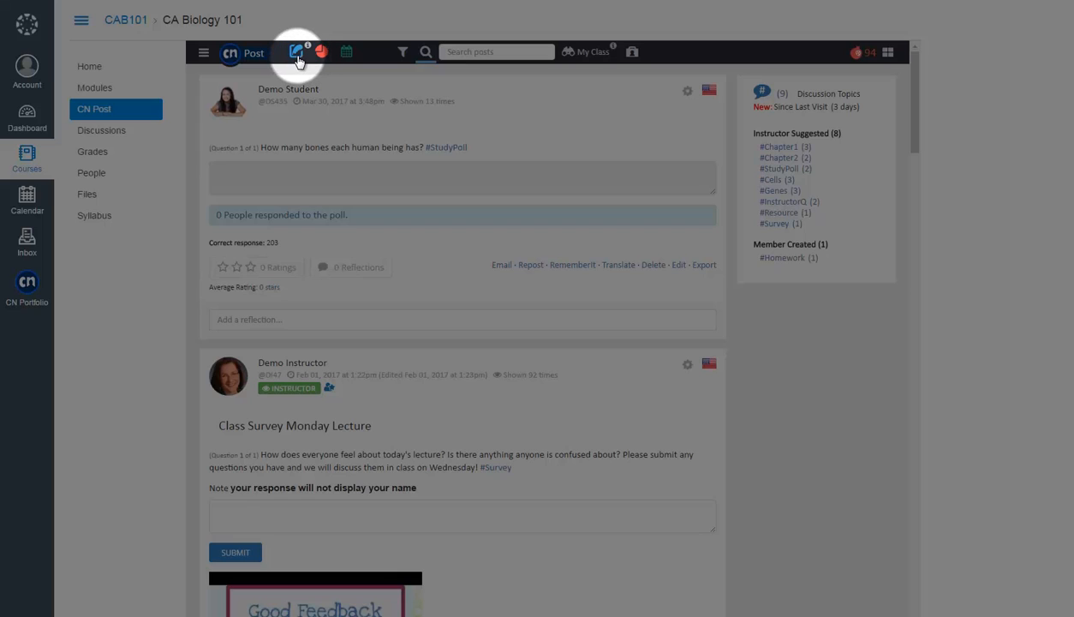
Compose a cell-membrane nutrition post with a Note file, heart image, YouTube video and web link attached.
left_click(295, 51)
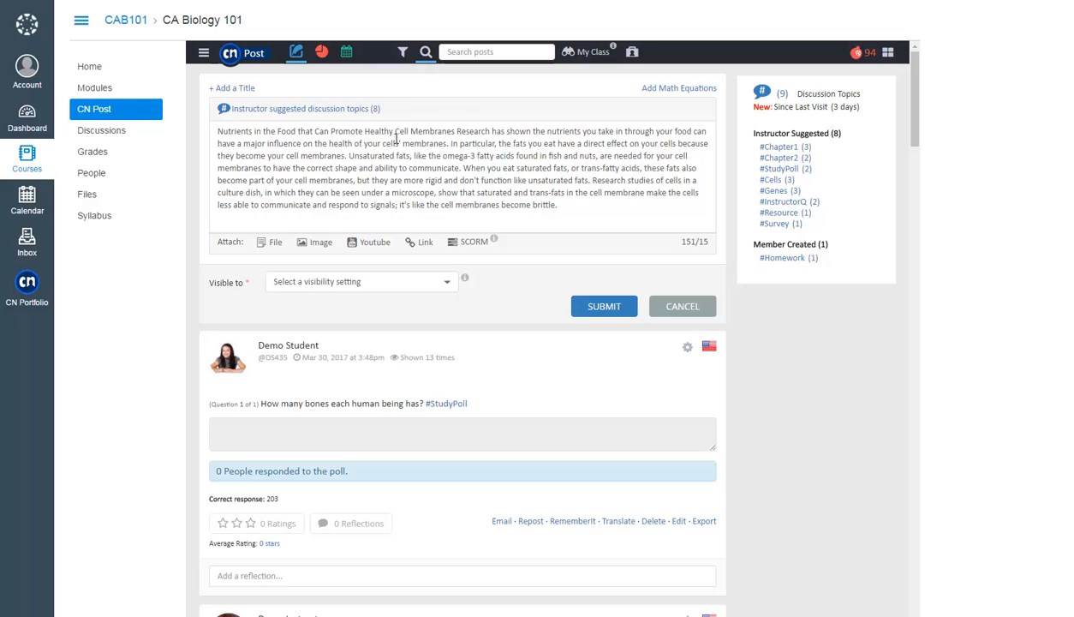
left_click(574, 113)
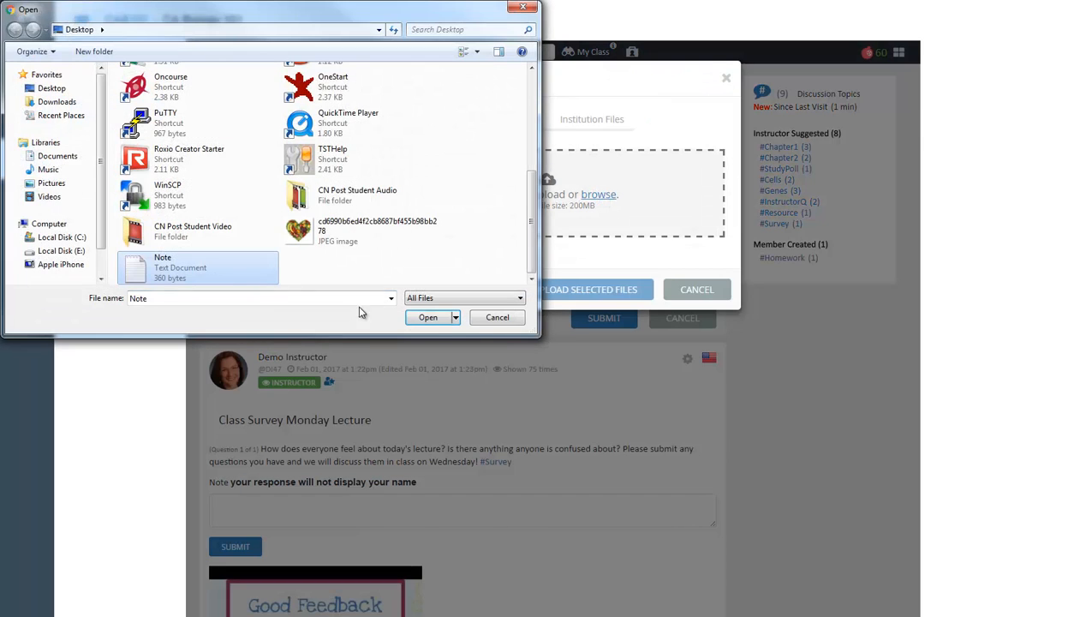
left_click(428, 317)
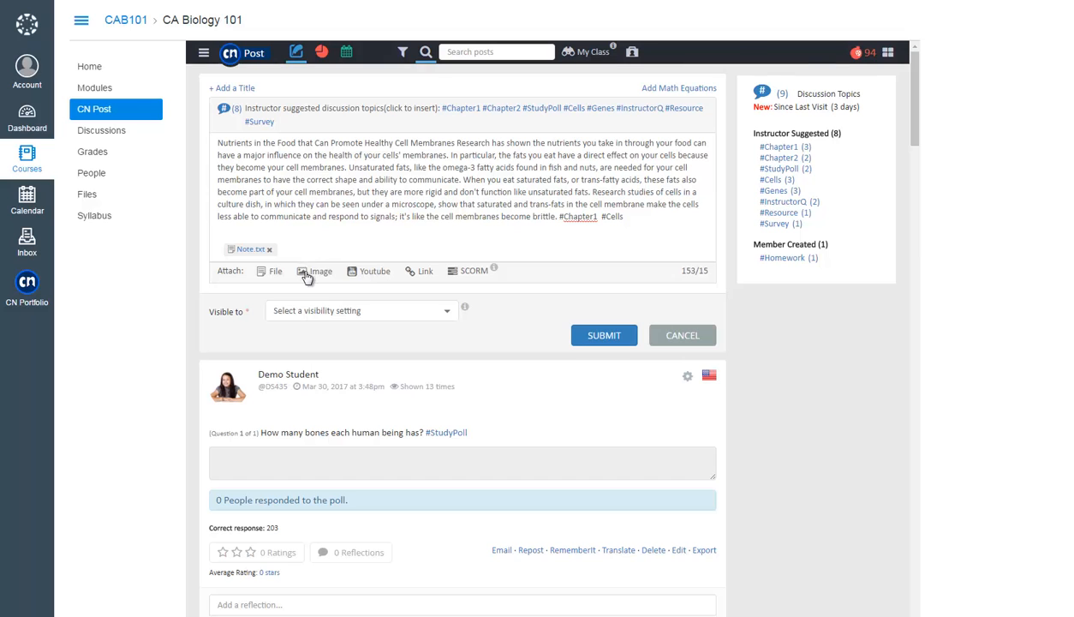
left_click(314, 271)
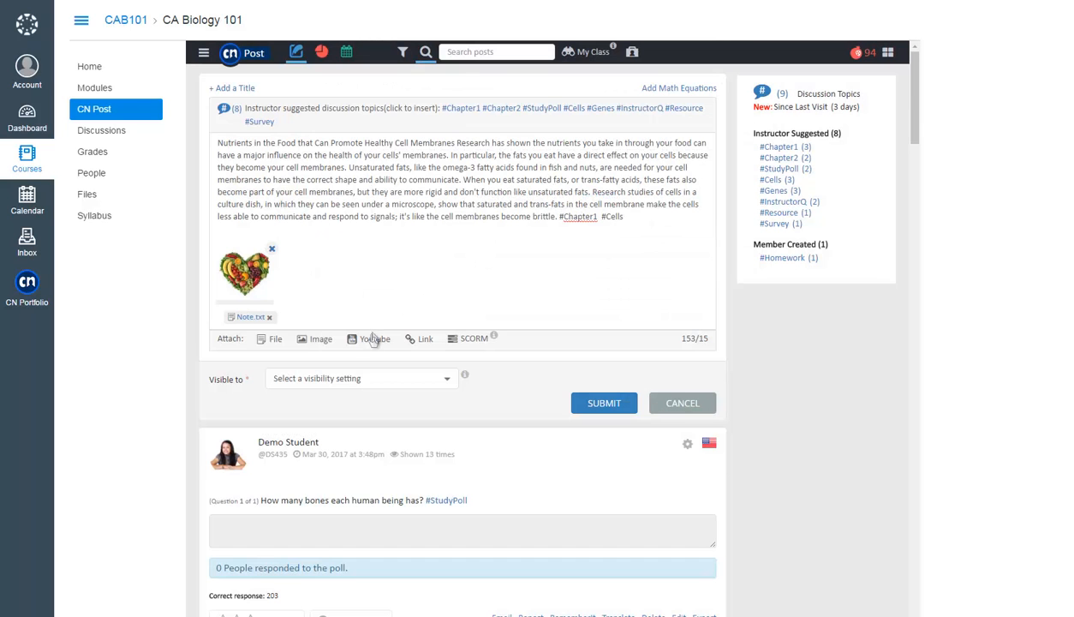
left_click(374, 339)
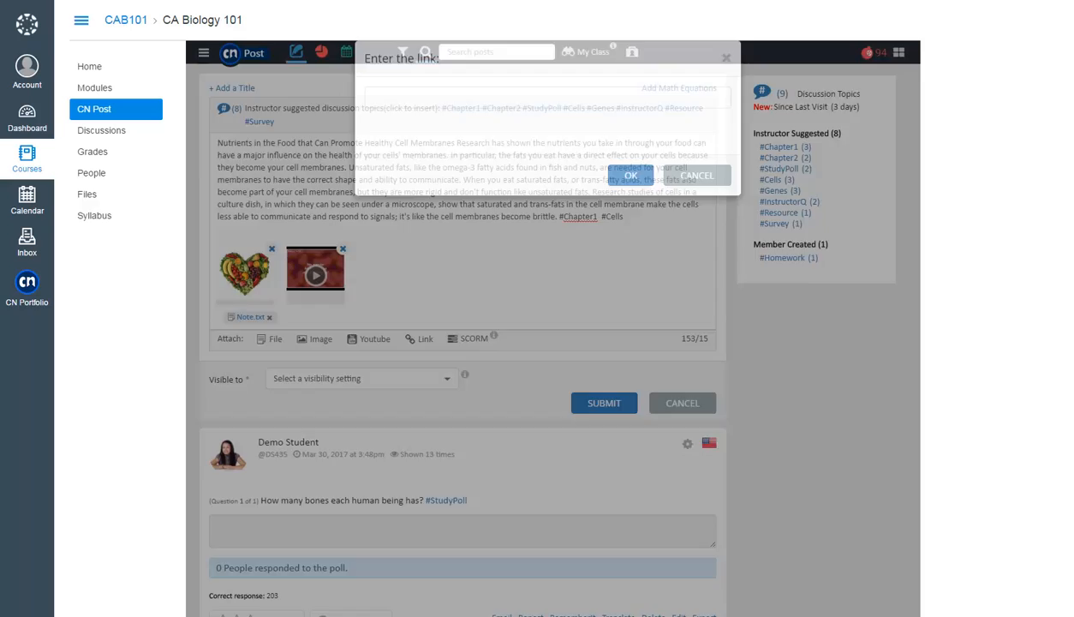
left_click(630, 175)
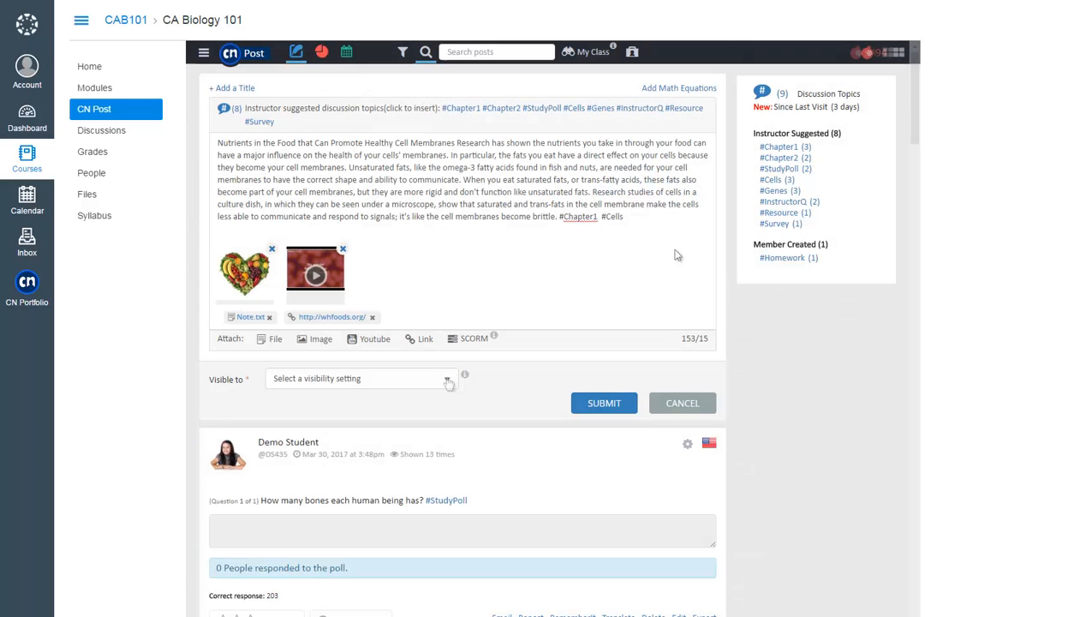
Make the post visible to This Course and Global Class and submit it to the feed.
left_click(360, 378)
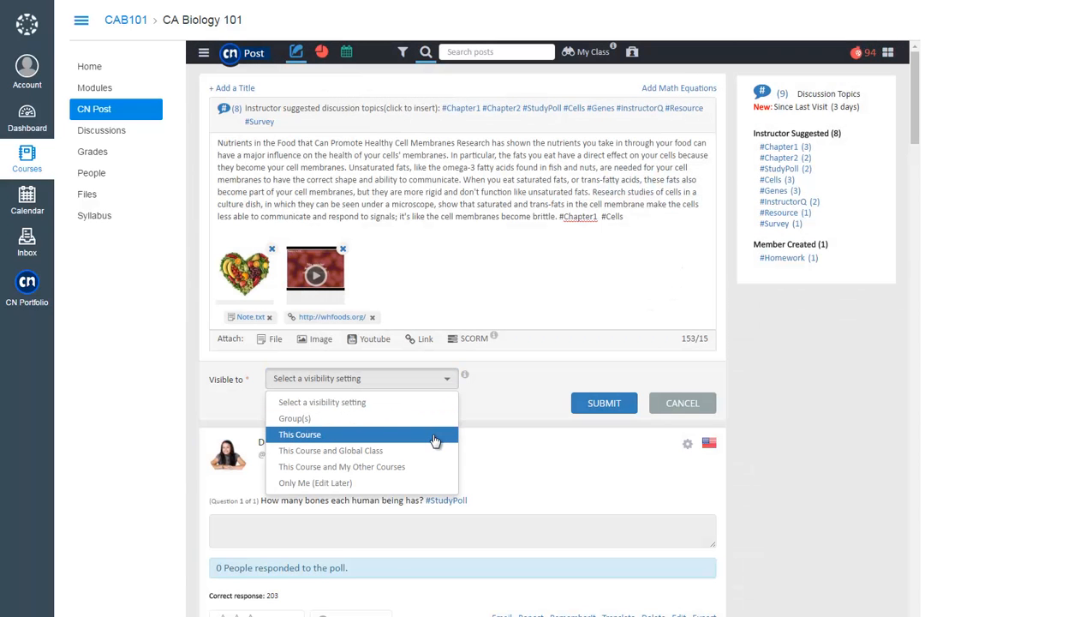
left_click(329, 451)
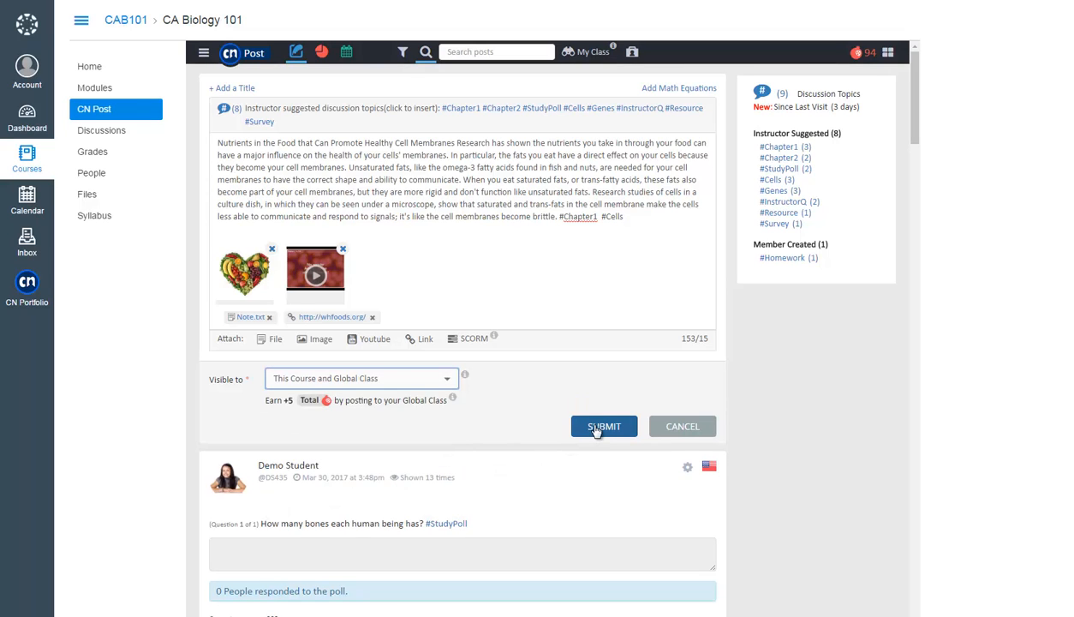
left_click(603, 425)
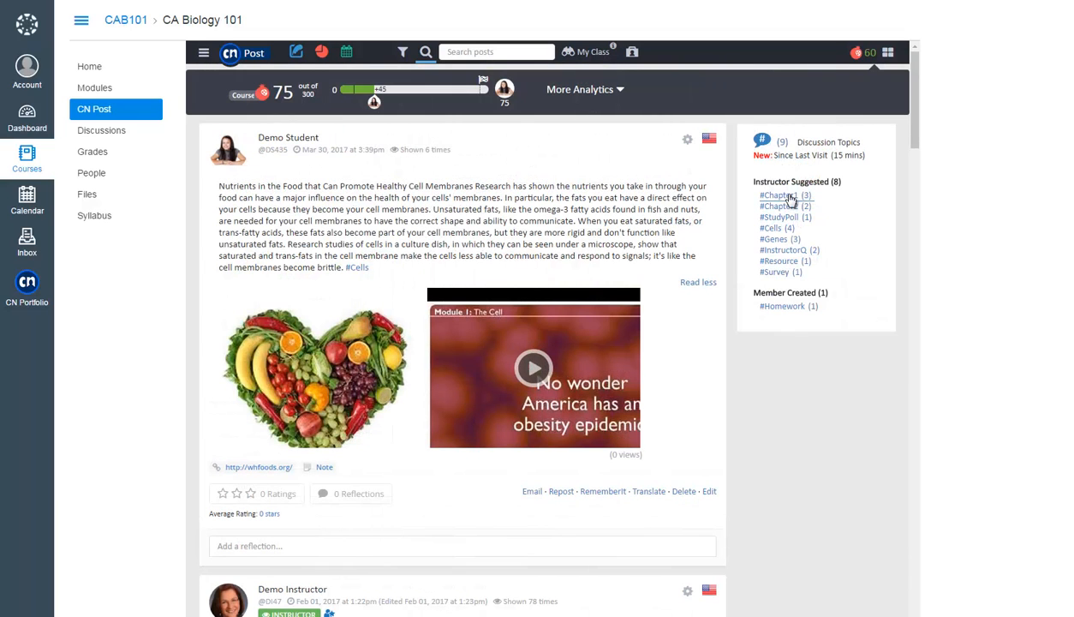
Star-rate the Chapter 1 Post Genetics article and submit the reflection 'very interesting study.'.
scroll("down", 3)
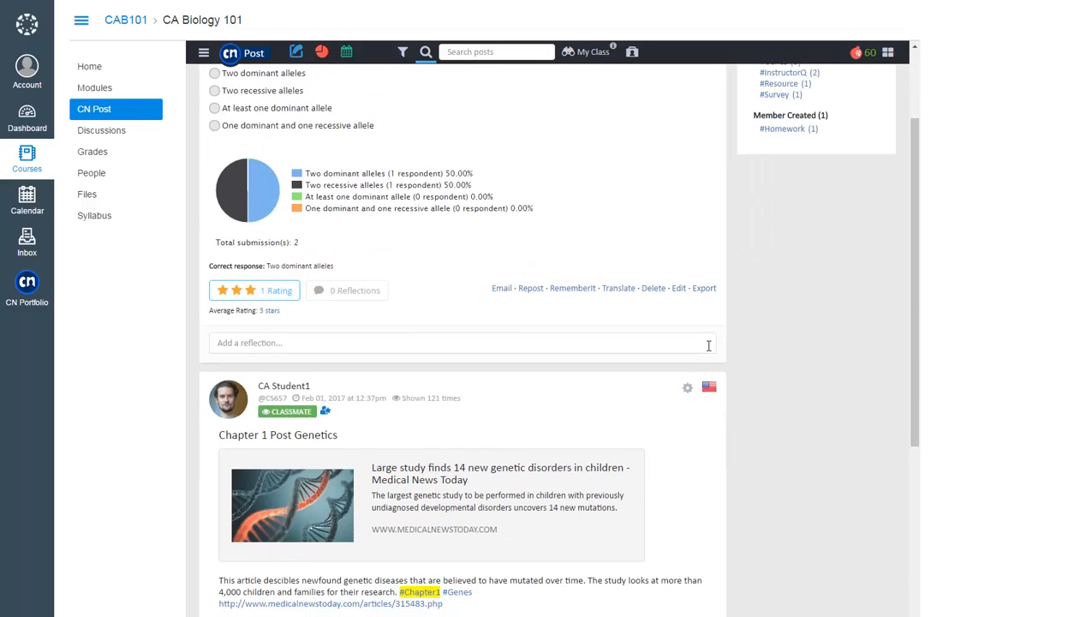
scroll("down", 3)
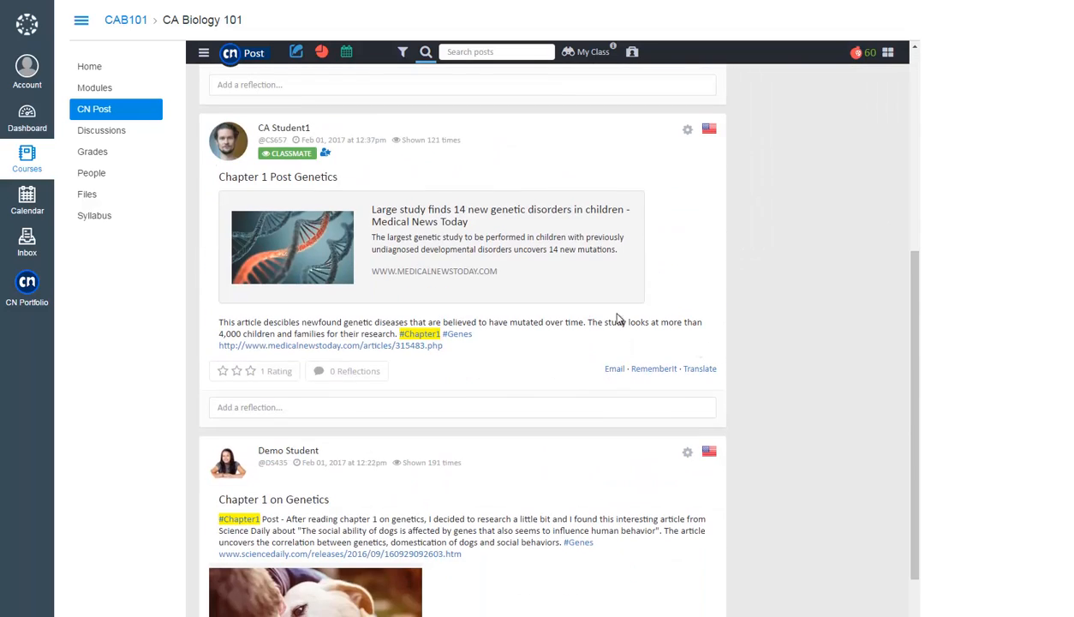
left_click(250, 370)
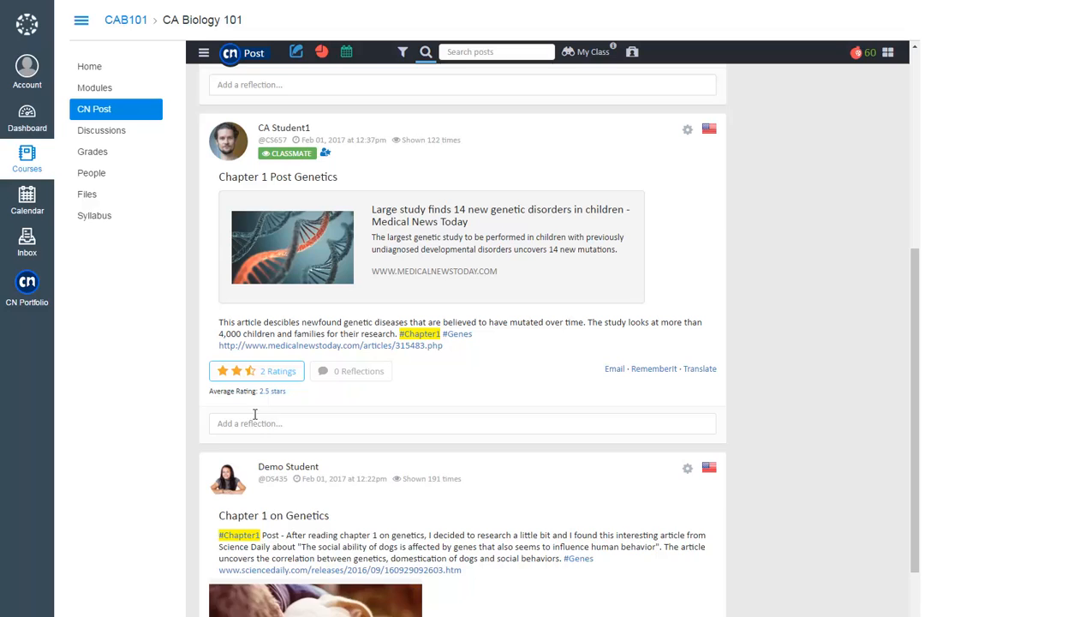
type("very interesting study.")
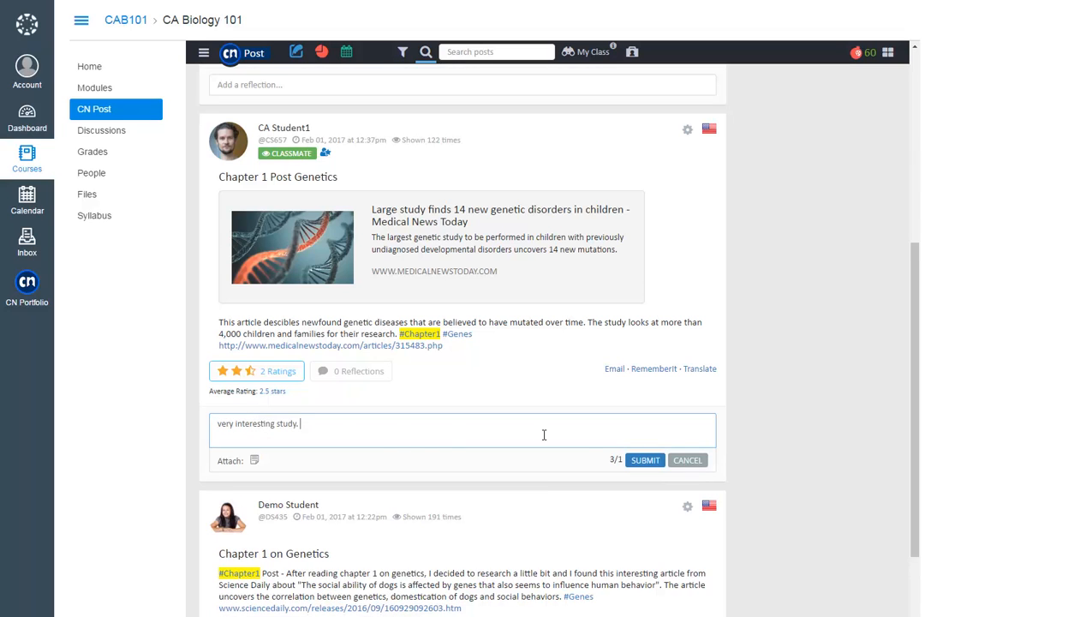
left_click(645, 460)
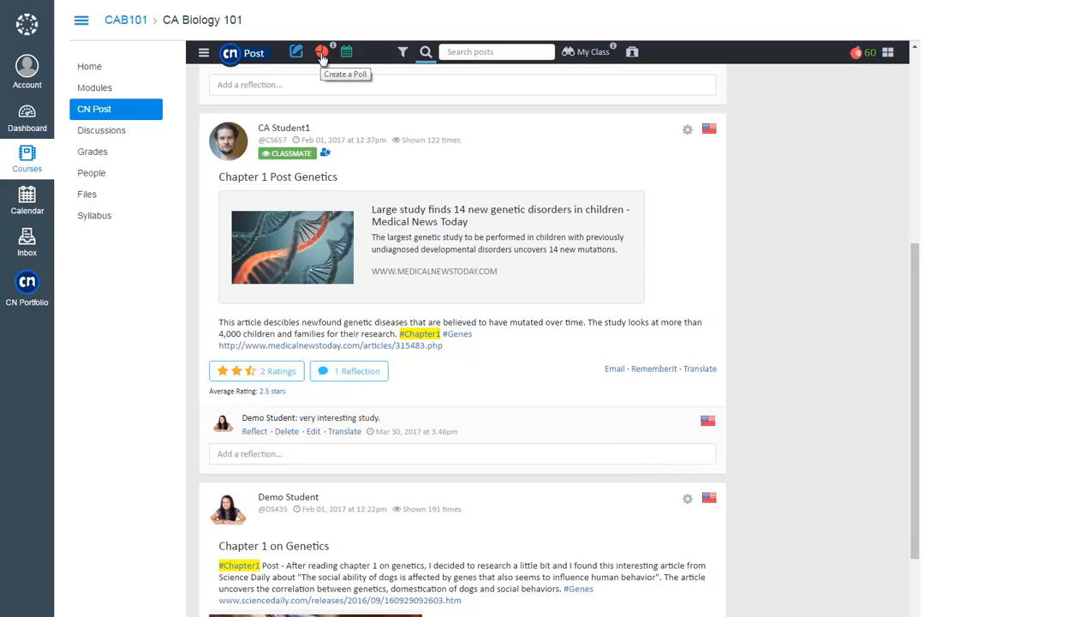
Draft the poll 'How many bones each human being has?' as a Short Answer question.
left_click(320, 52)
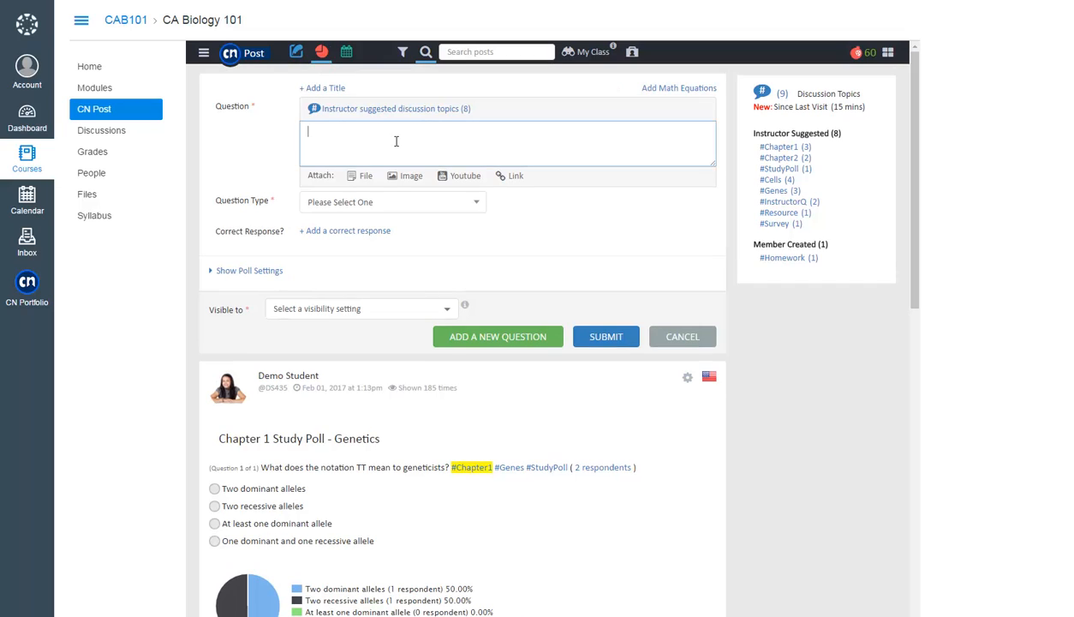
type("How many bones each human being has? #StudyPoll")
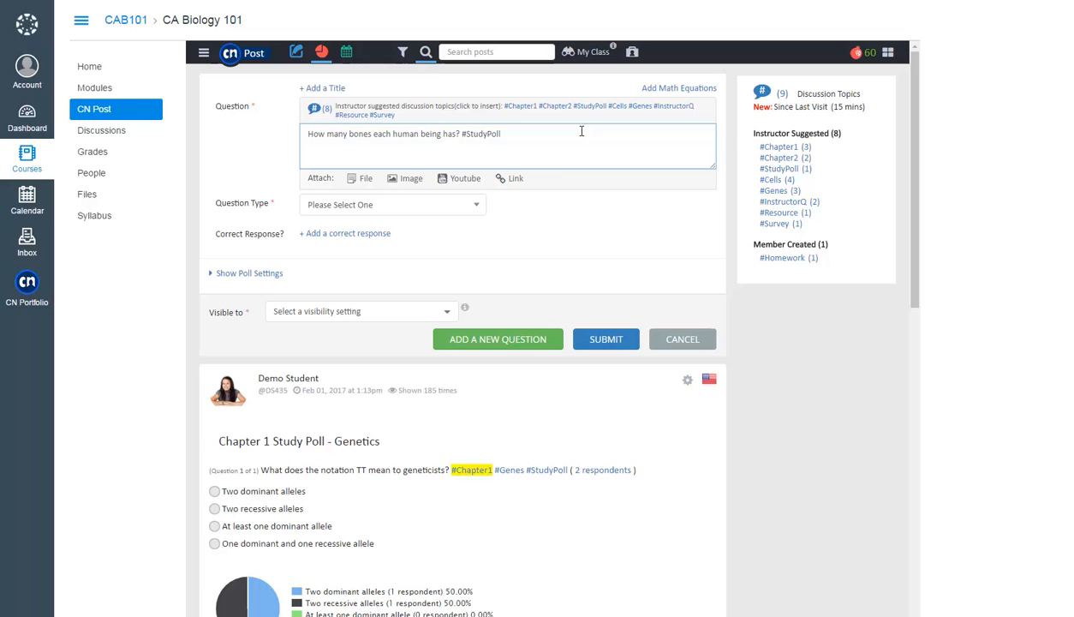
left_click(391, 204)
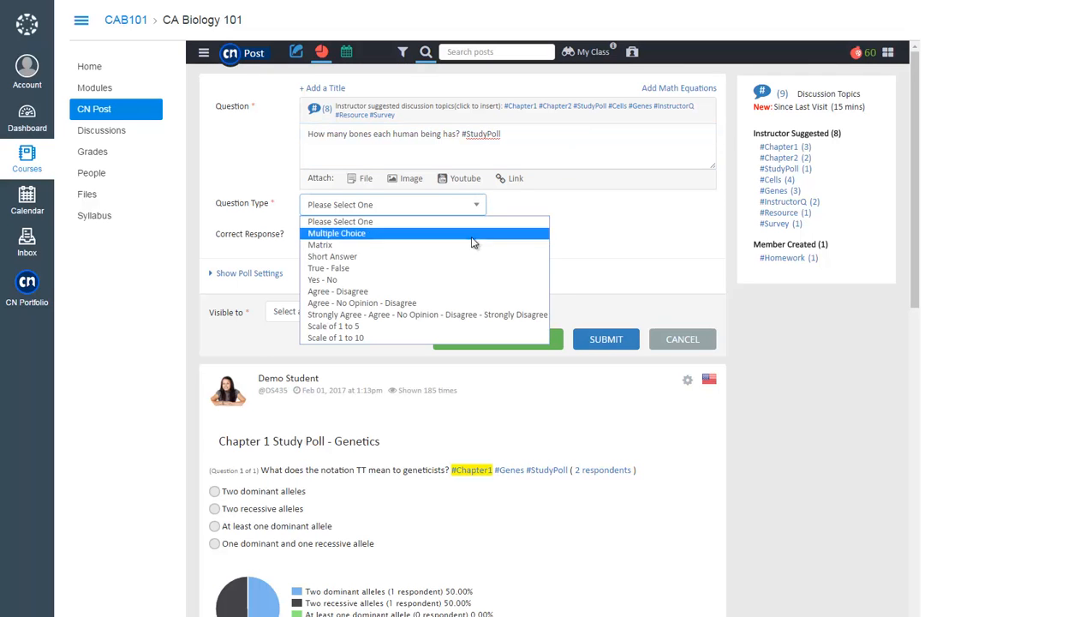
mouse_move(428, 256)
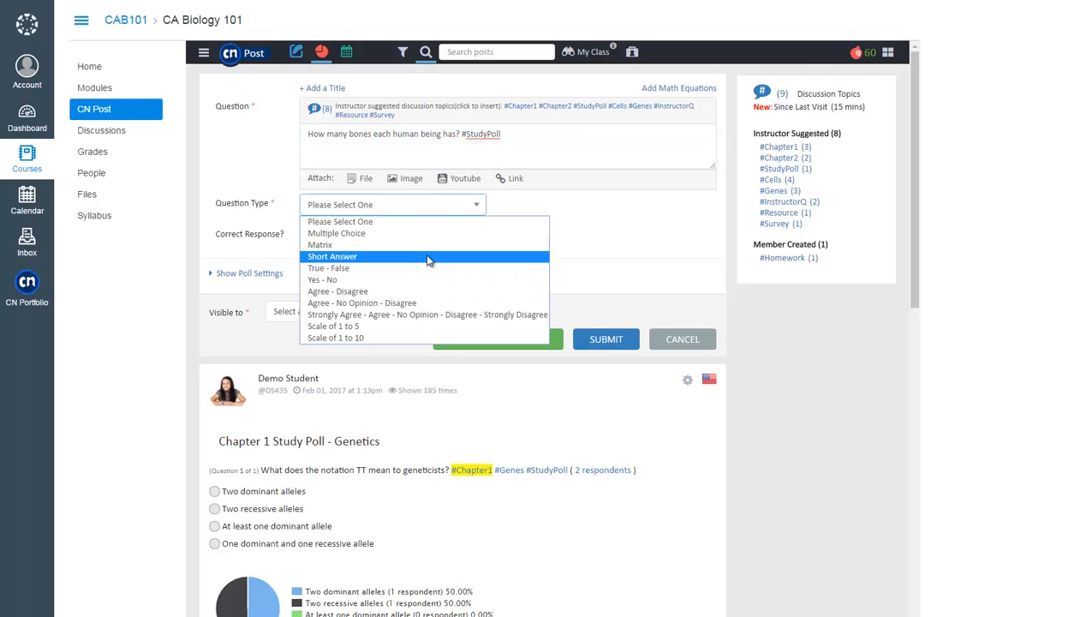
left_click(606, 339)
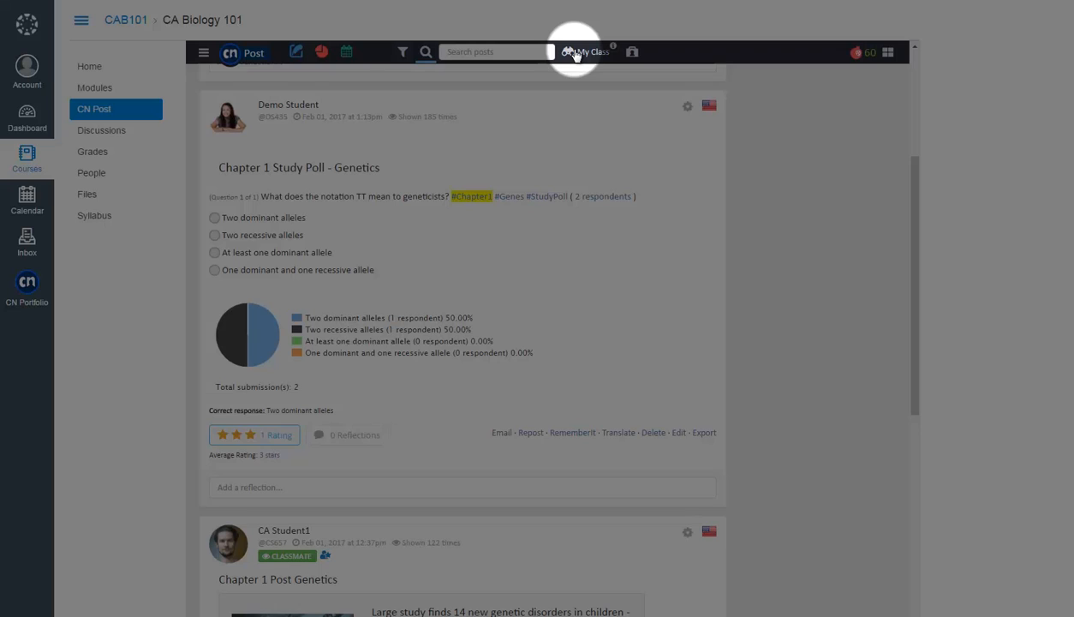
Switch to the Global Class feed and give the instructor's Neil deGrasse Tyson post three stars.
left_click(590, 52)
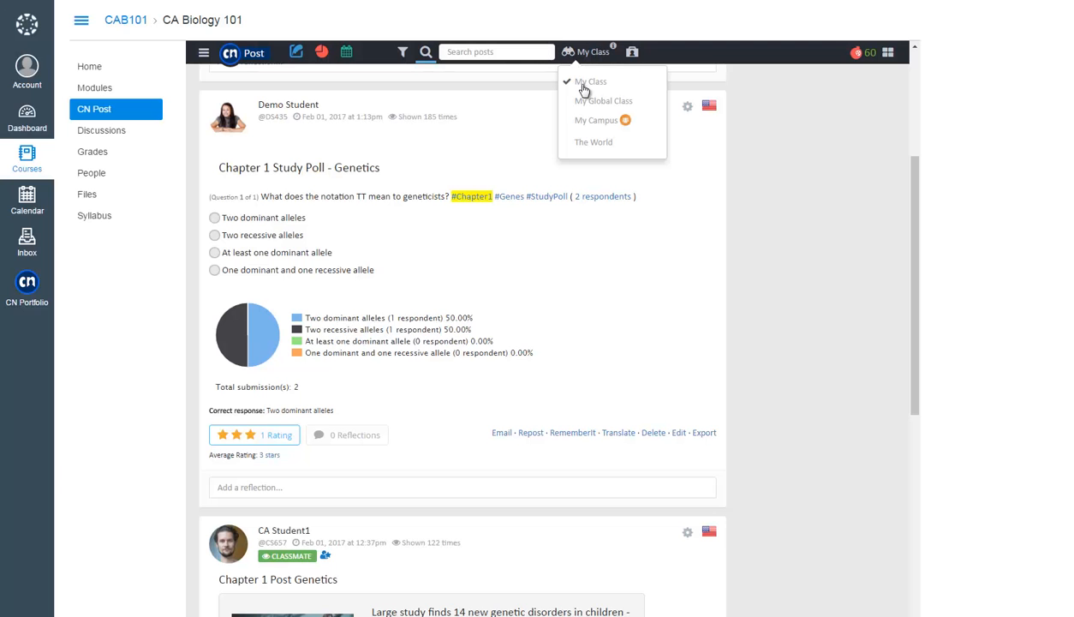
left_click(604, 101)
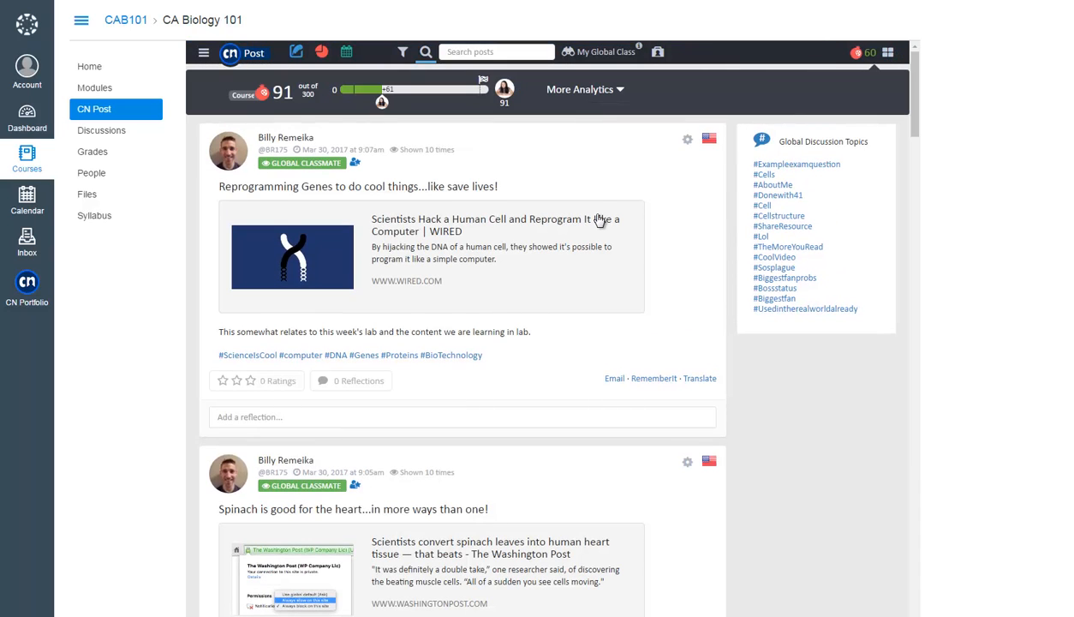
scroll("down", 3)
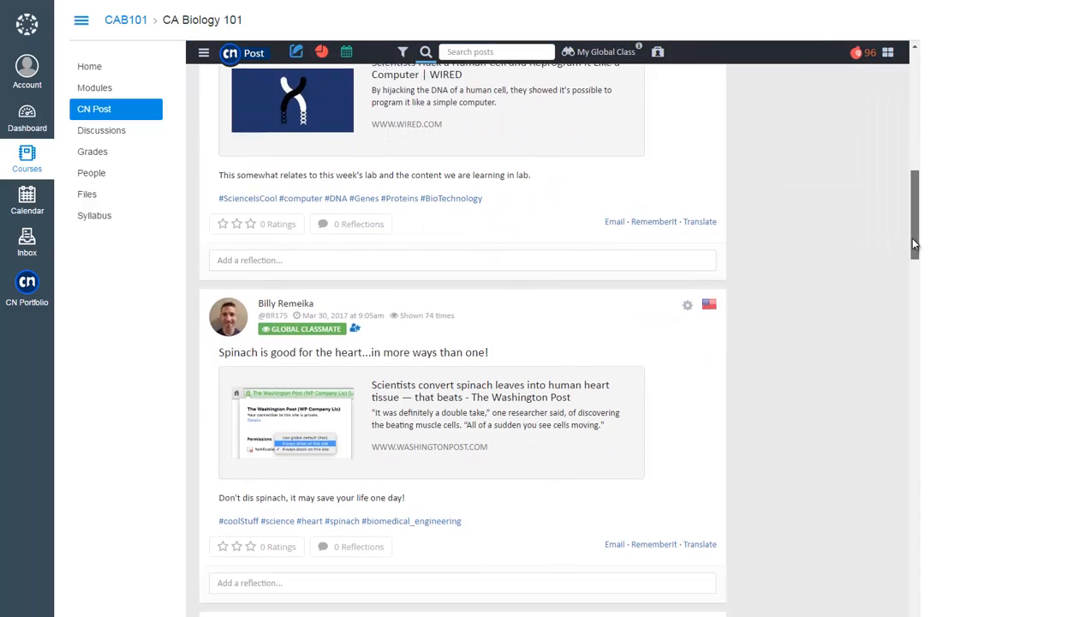
scroll("down", 3)
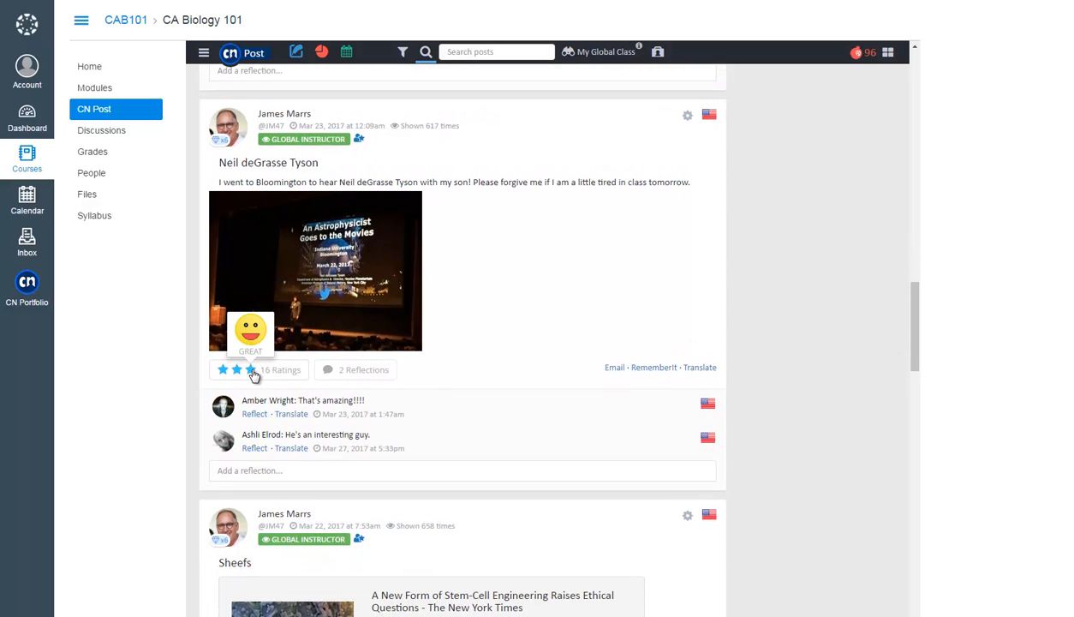
left_click(236, 369)
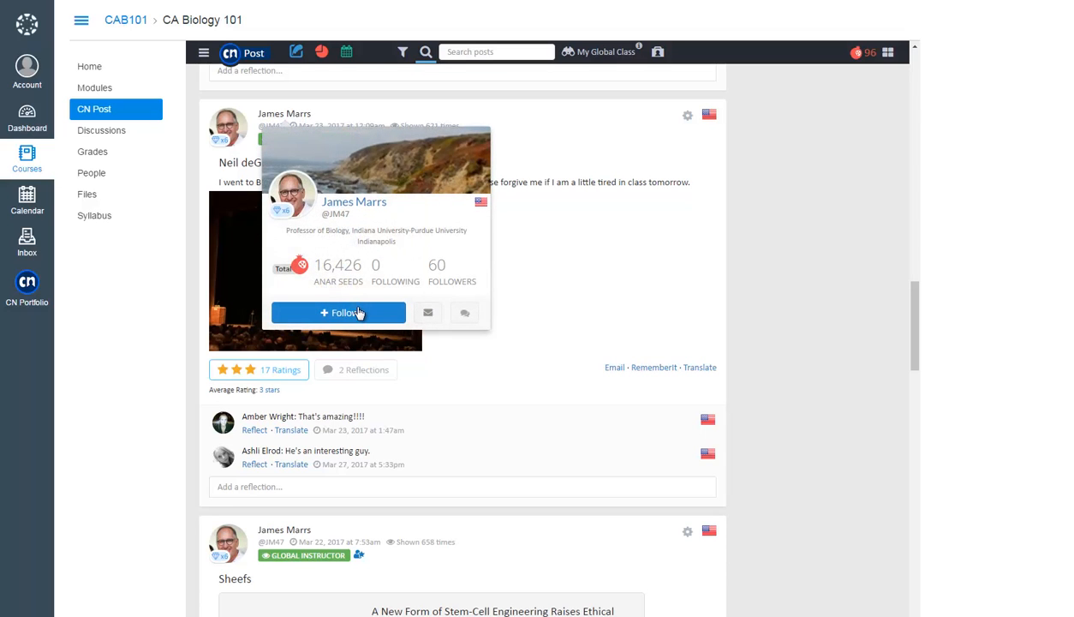
mouse_move(427, 313)
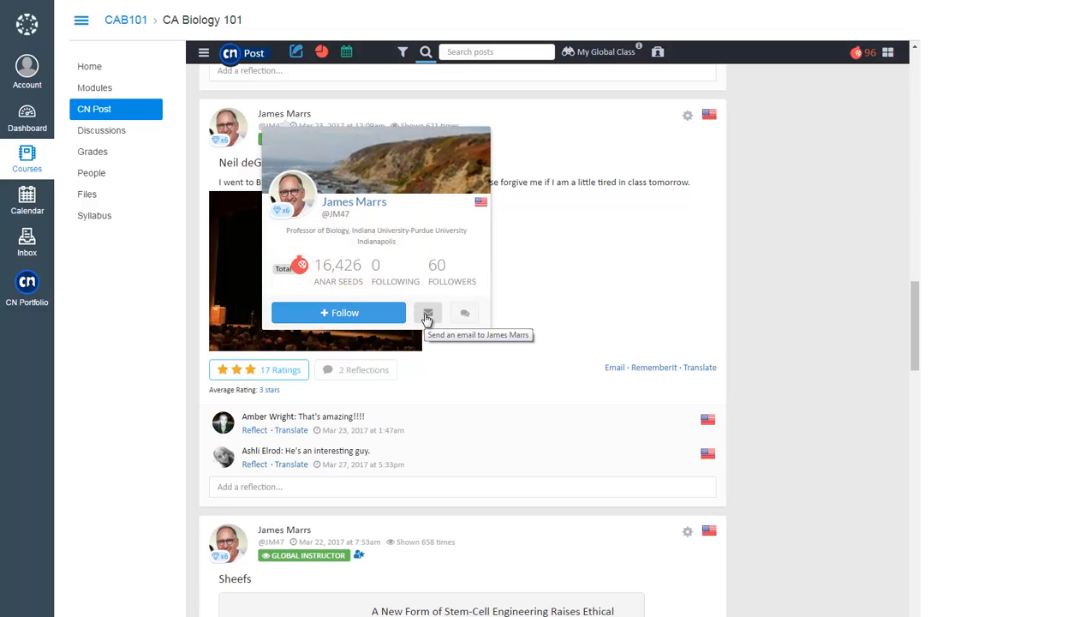
mouse_move(465, 324)
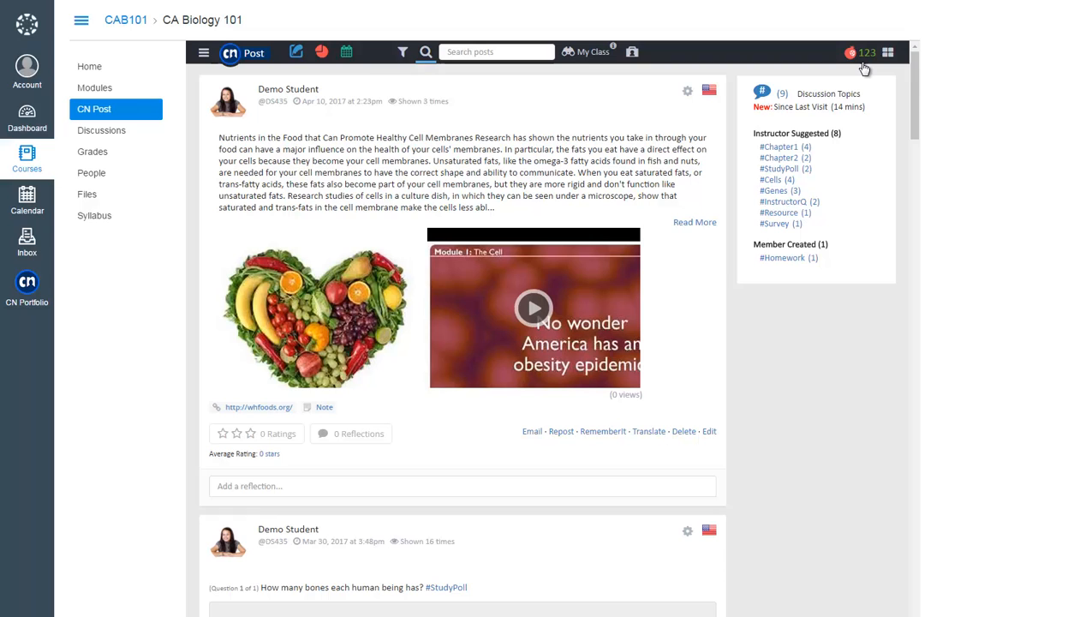
mouse_move(865, 53)
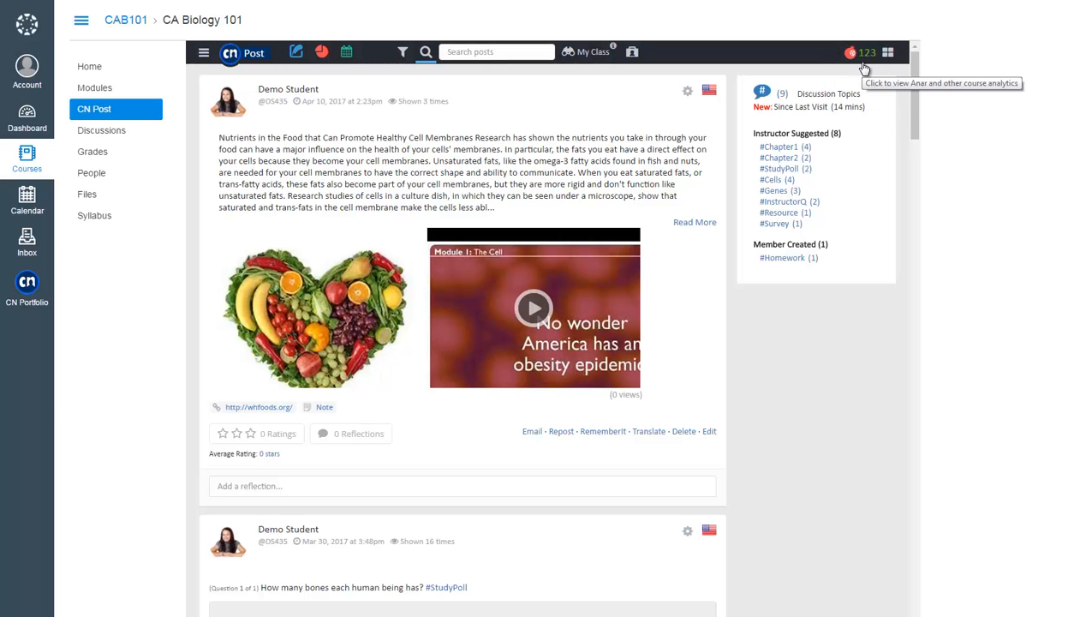
Show the course Anar seeds analytics strip and the CN Anar Tool seed-earning table.
left_click(864, 53)
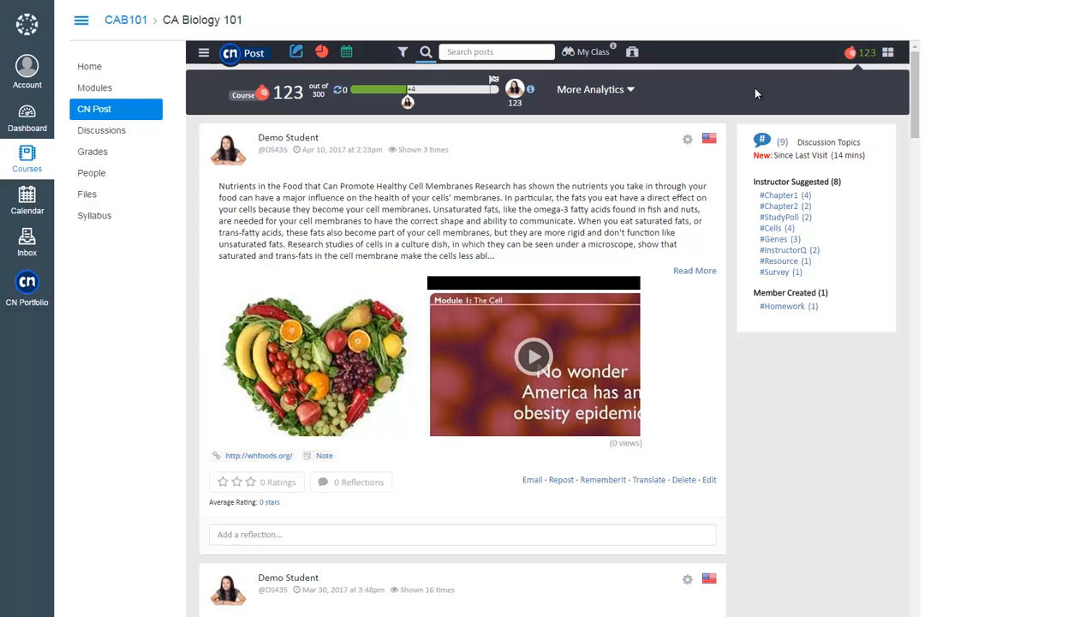
mouse_move(289, 110)
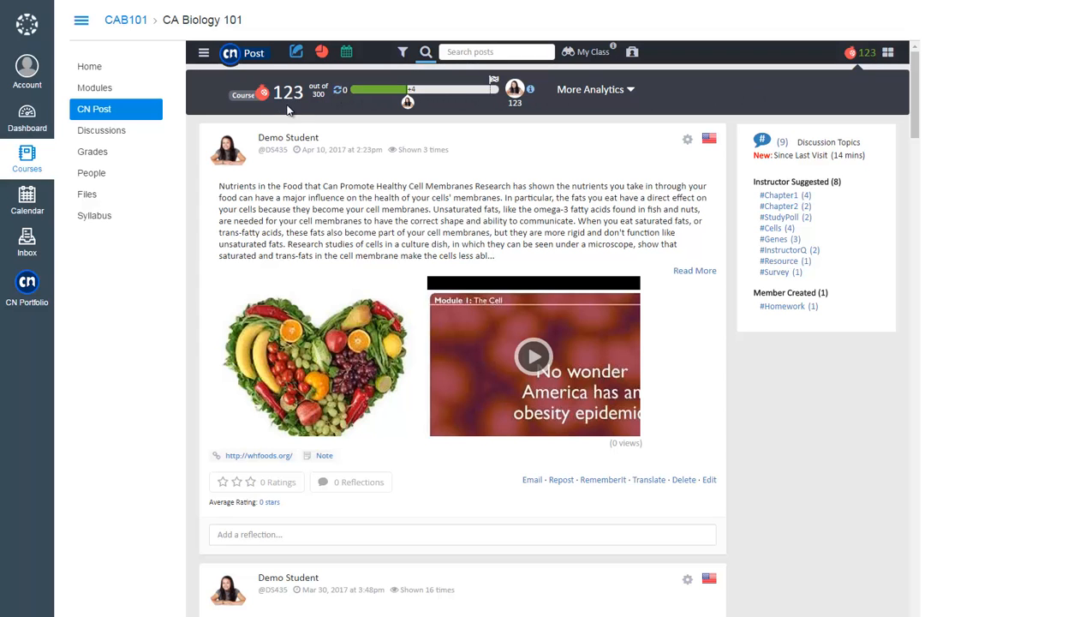
left_click(264, 92)
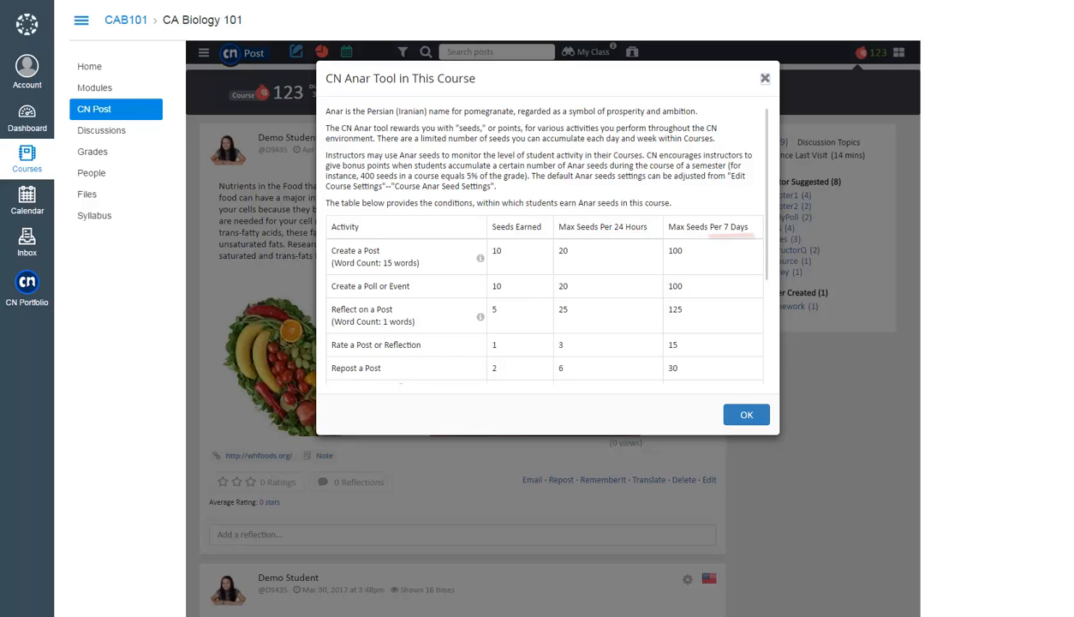
scroll("down", 3)
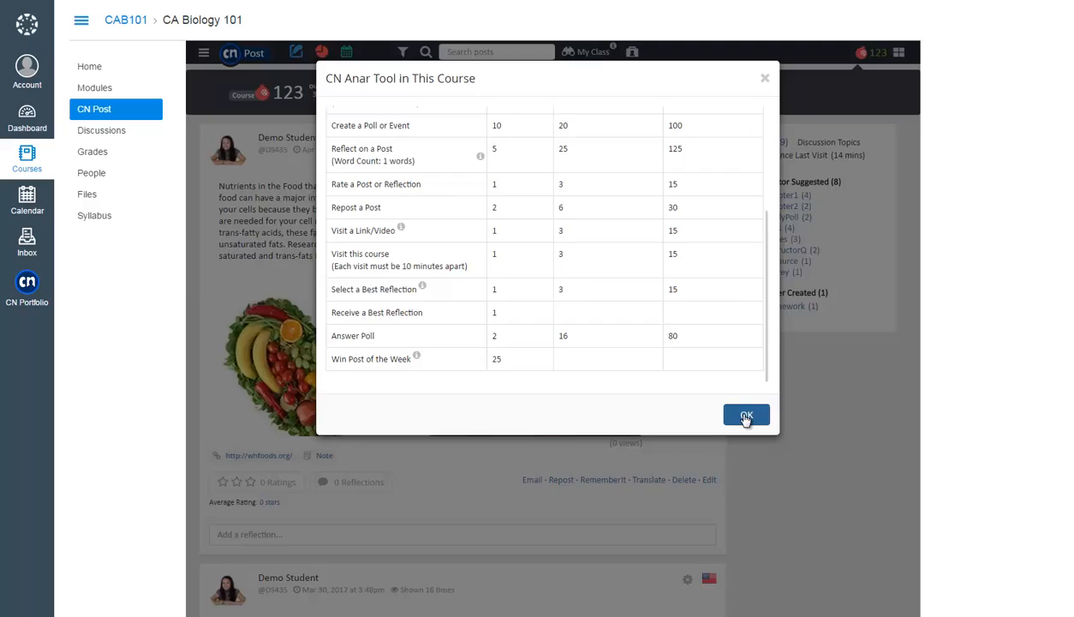
left_click(746, 416)
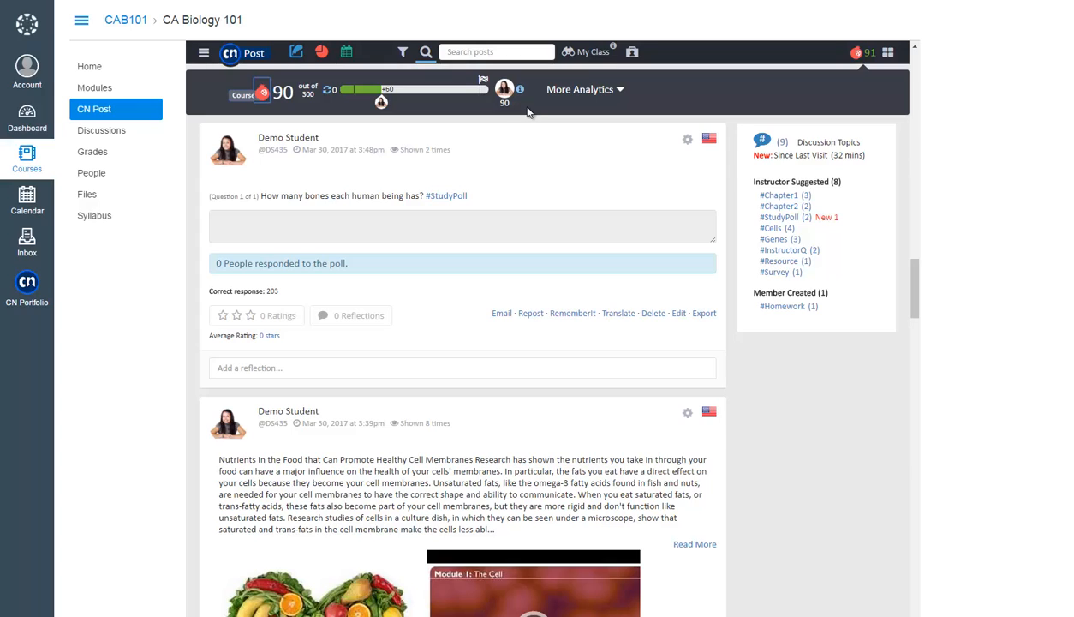
mouse_move(602, 94)
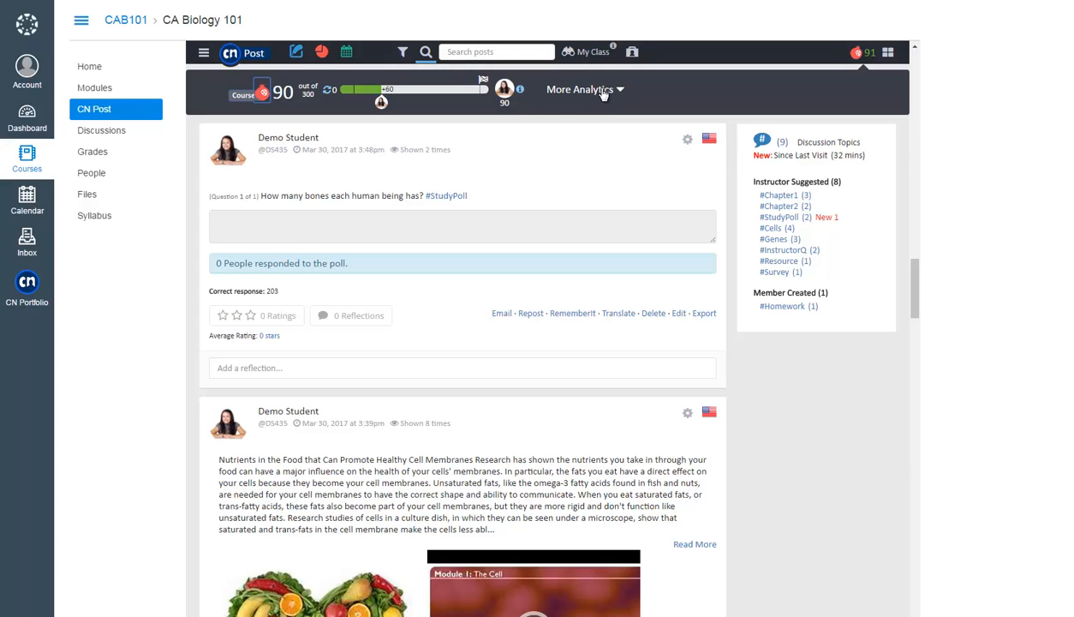
Choose Members under More Analytics to list the five-person course roster with activity totals.
left_click(580, 89)
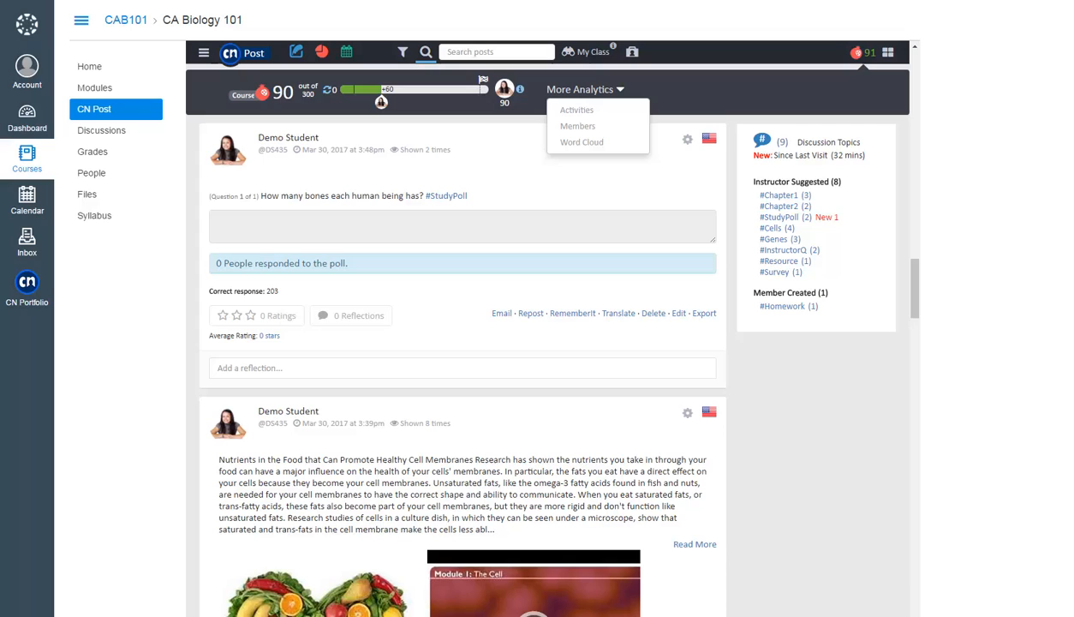
mouse_move(577, 126)
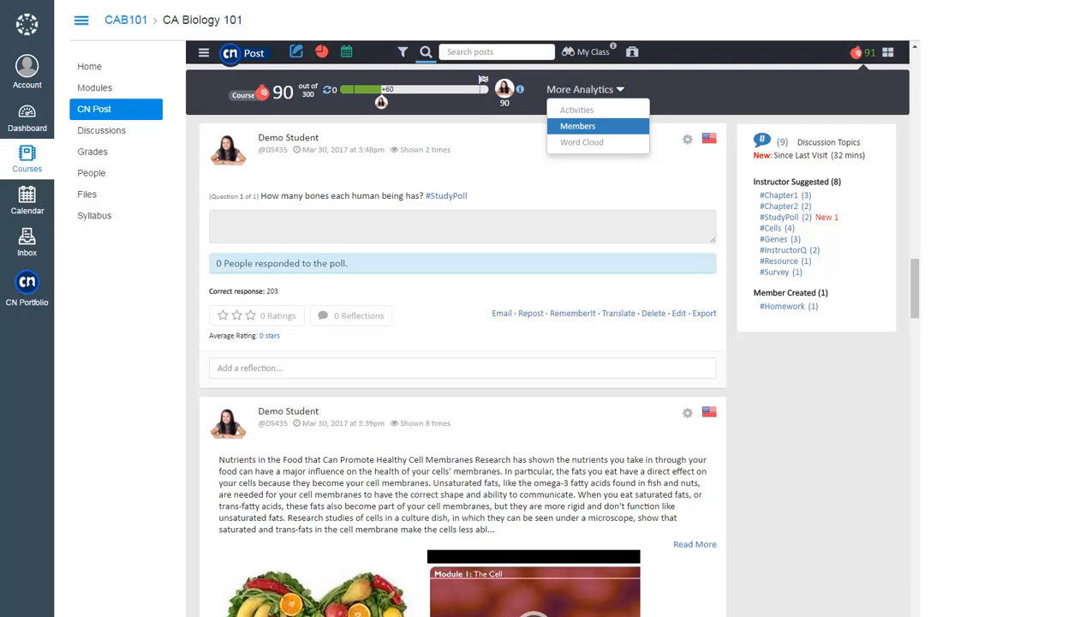
left_click(577, 126)
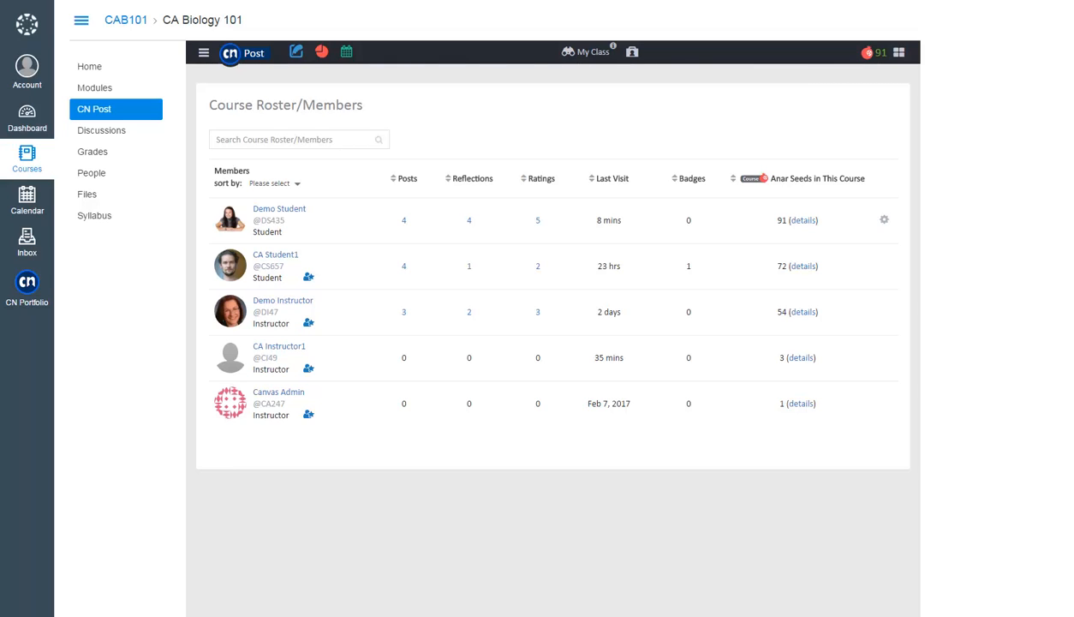
mouse_move(308, 275)
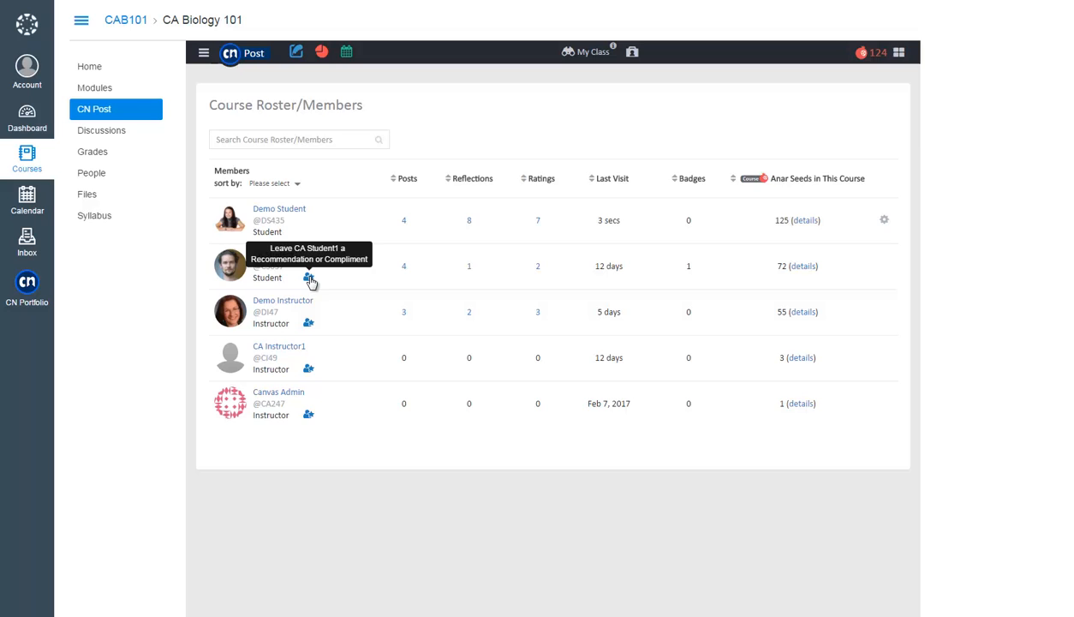
Recommend CA Student1 as a Classmate from the roster and confirm sending it.
left_click(309, 281)
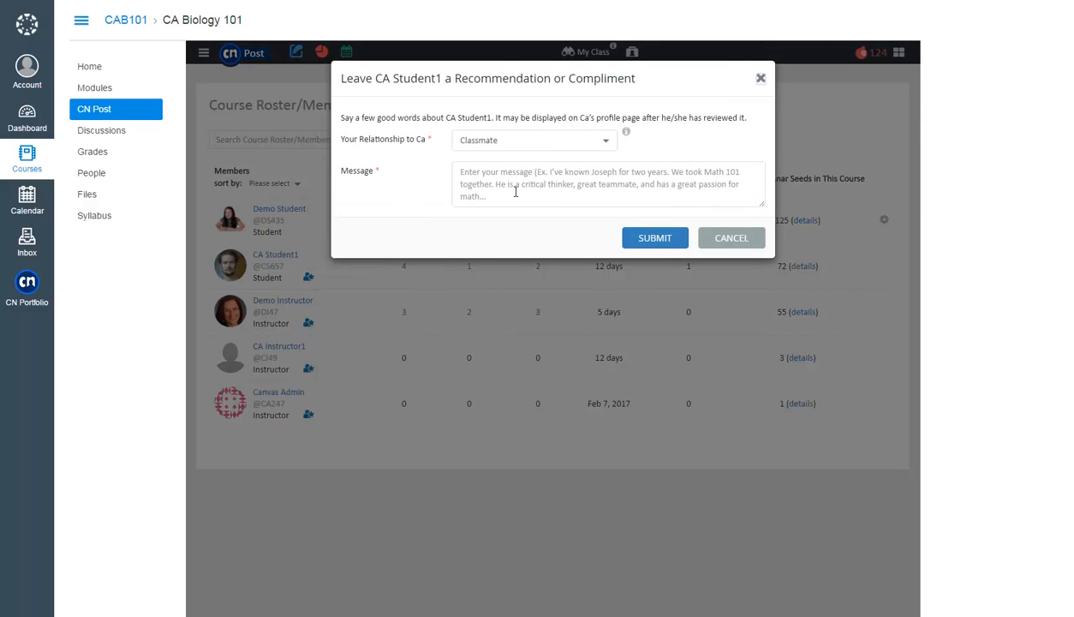
left_click(654, 238)
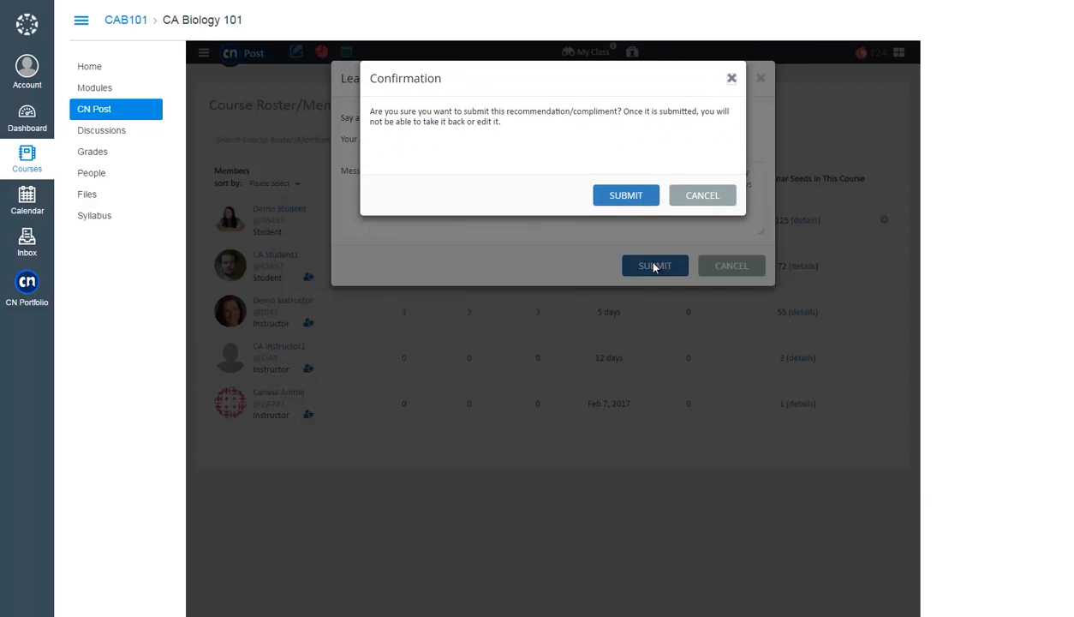
left_click(625, 195)
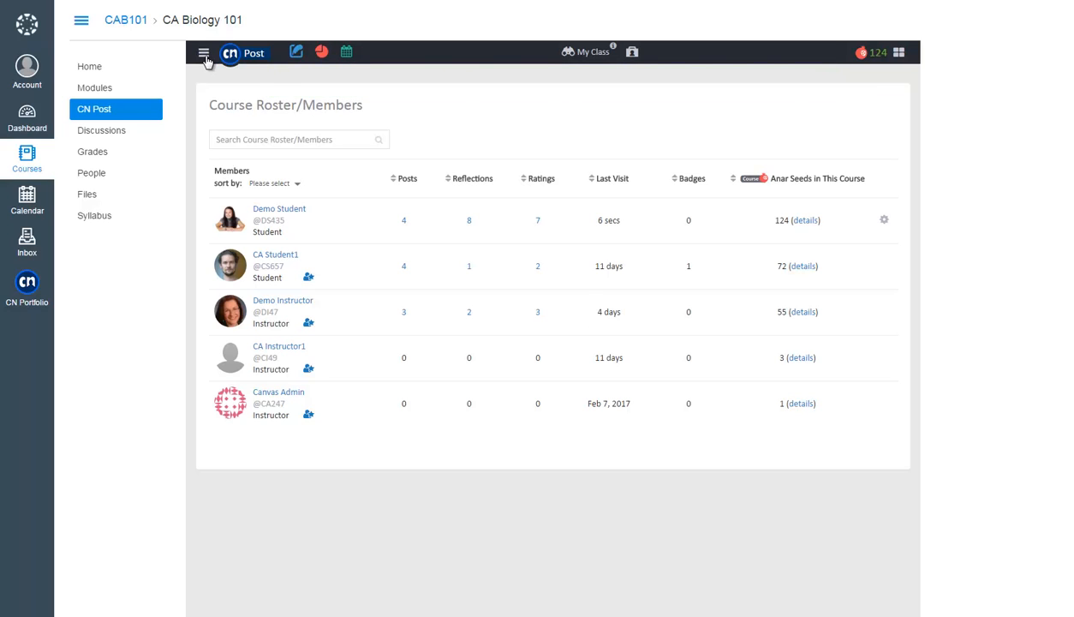
Show the hamburger account menu offering CN ePortfolio, roster, password and help links.
left_click(204, 53)
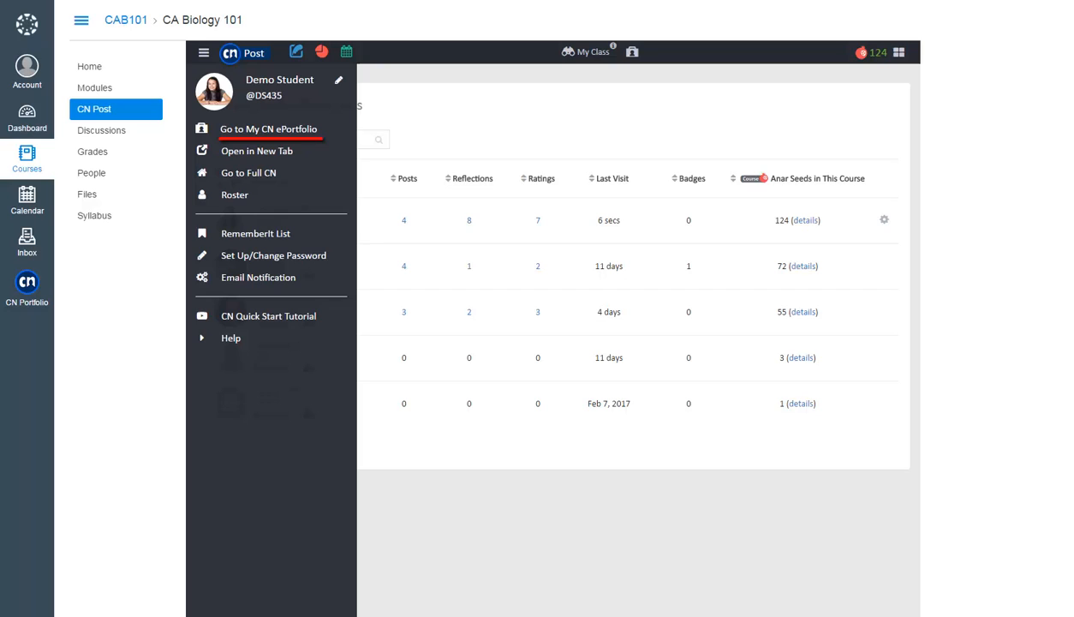
mouse_move(273, 256)
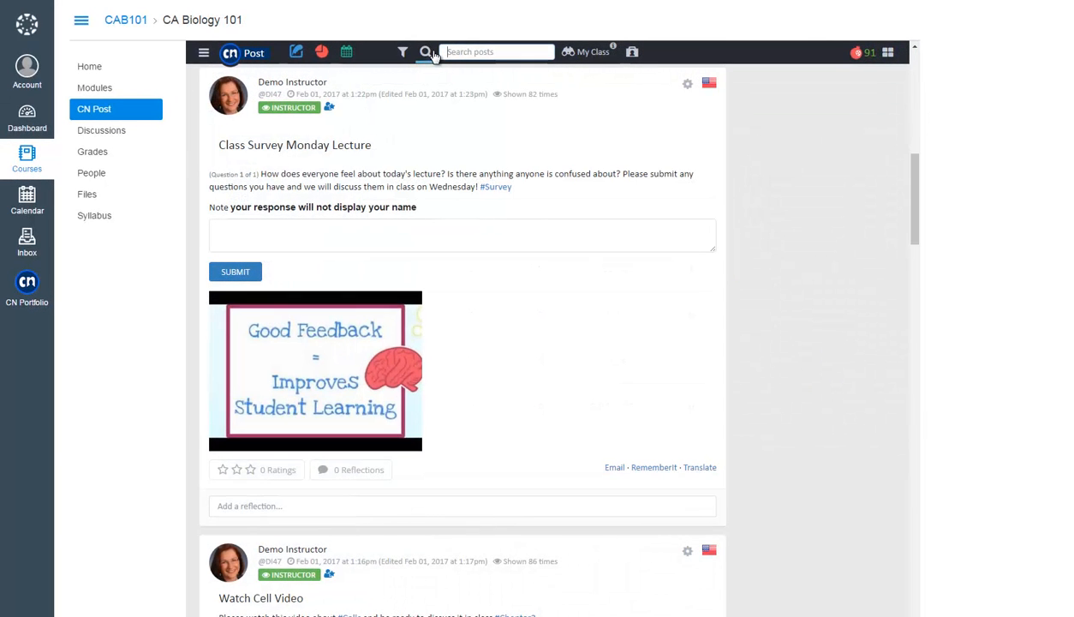
Show the New Posts filter choices, then bring up the notifications panel of recent ratings, poll answers and reflections.
left_click(403, 52)
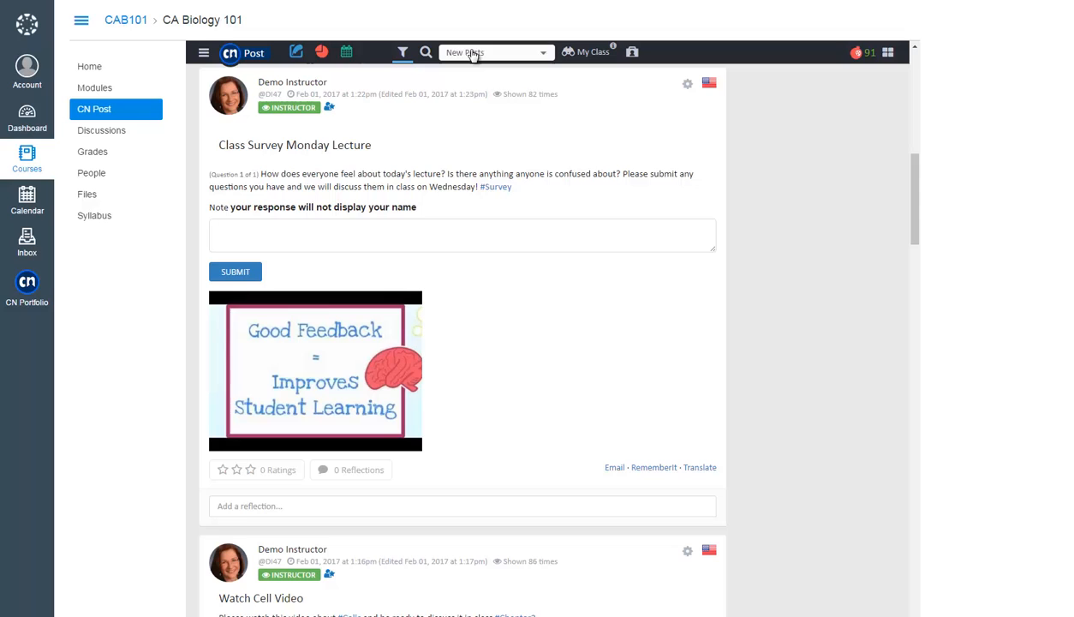
left_click(495, 52)
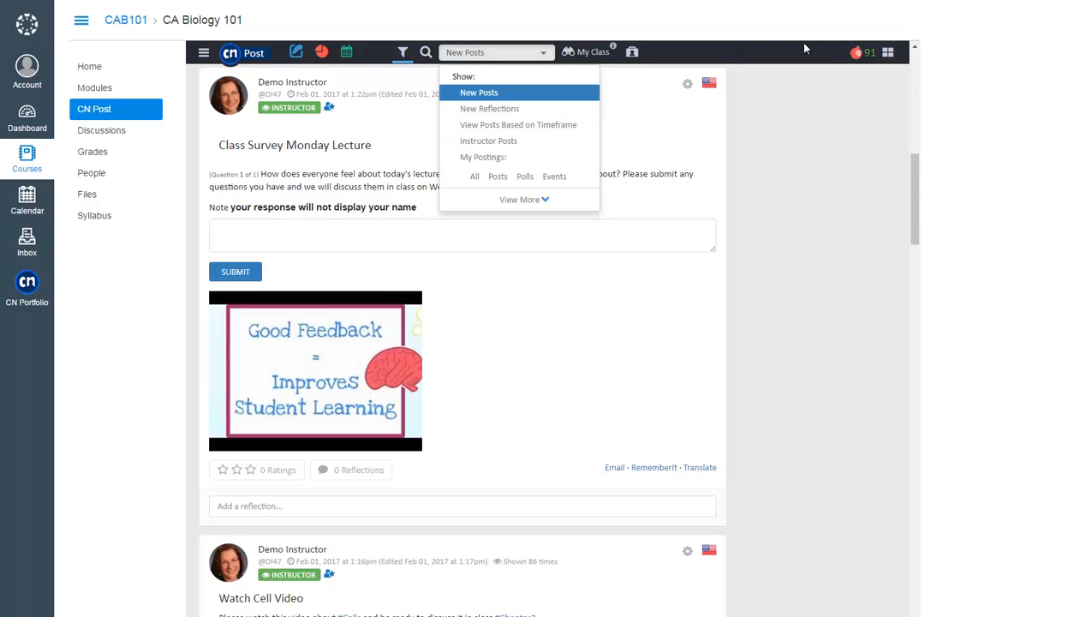
left_click(889, 52)
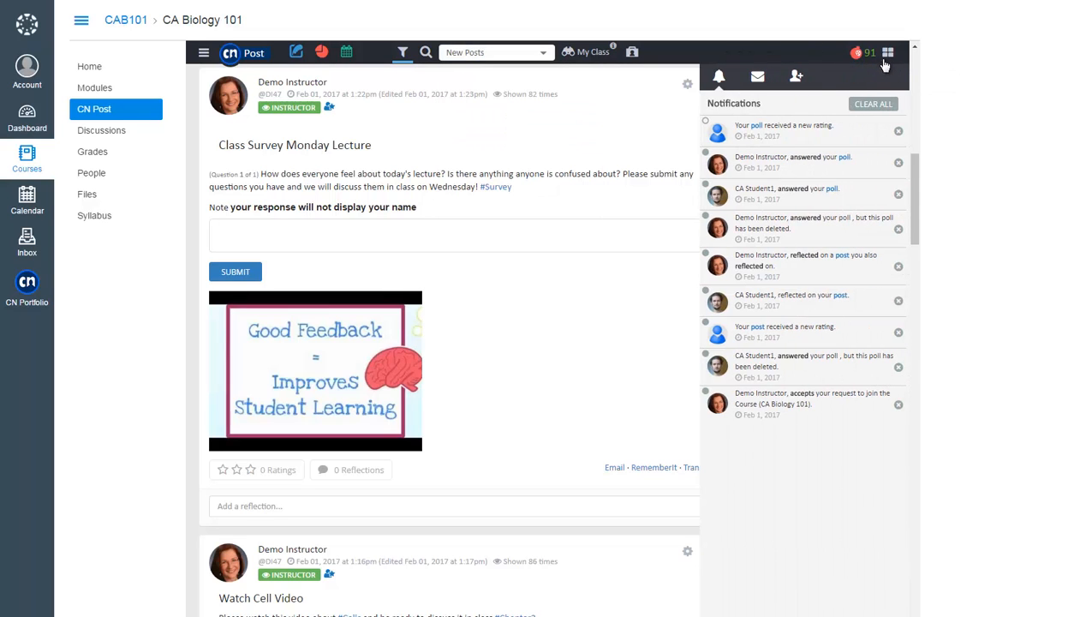
mouse_move(828, 329)
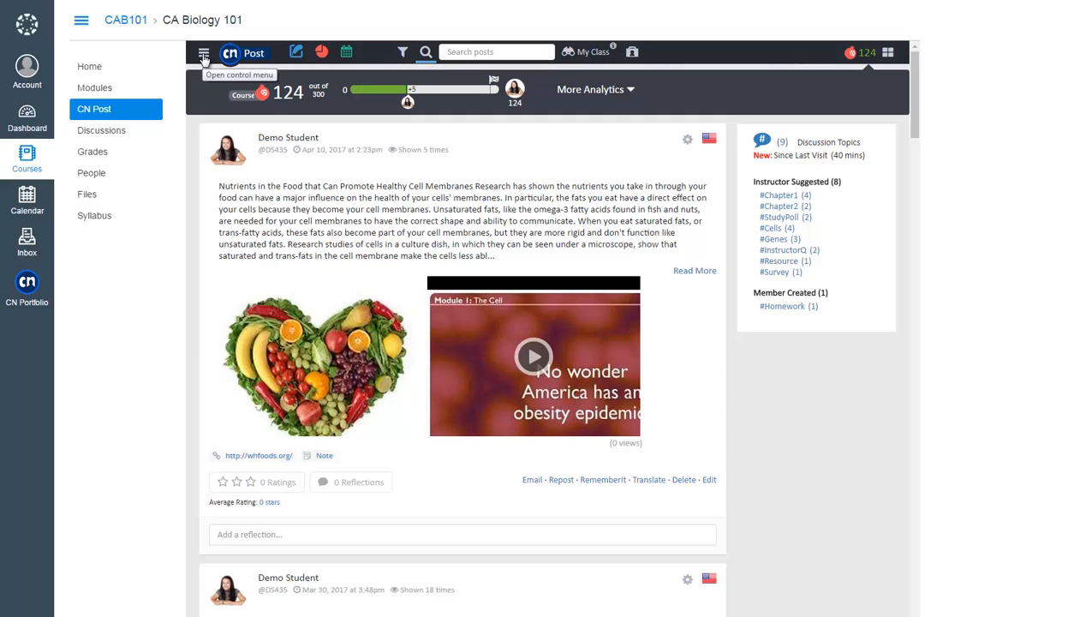
Expand Help in the account menu to show the support email and User Help Center.
left_click(204, 53)
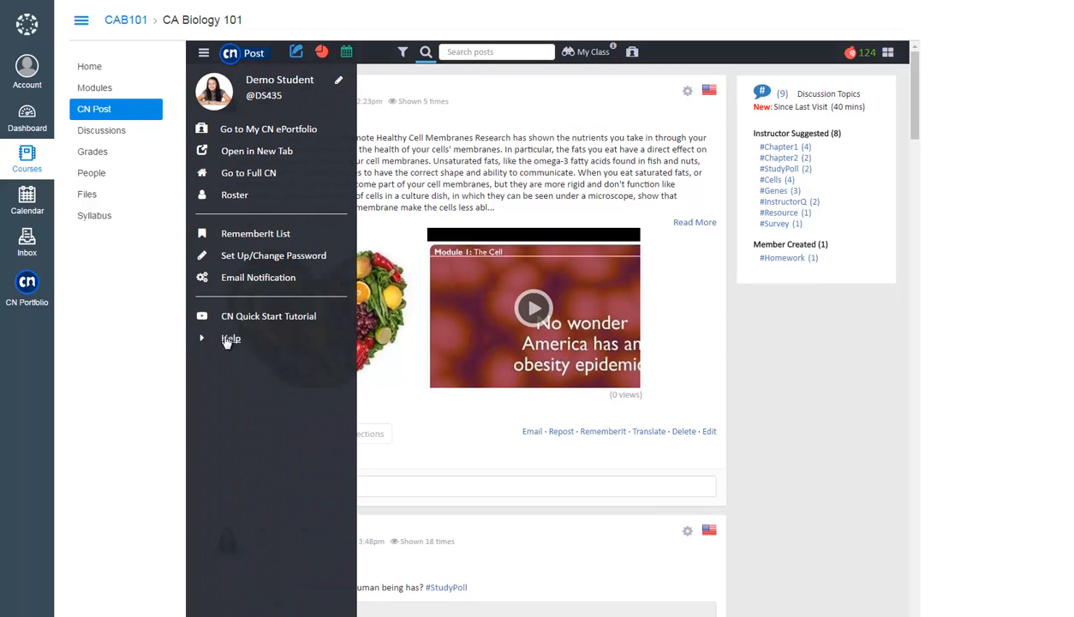
left_click(230, 338)
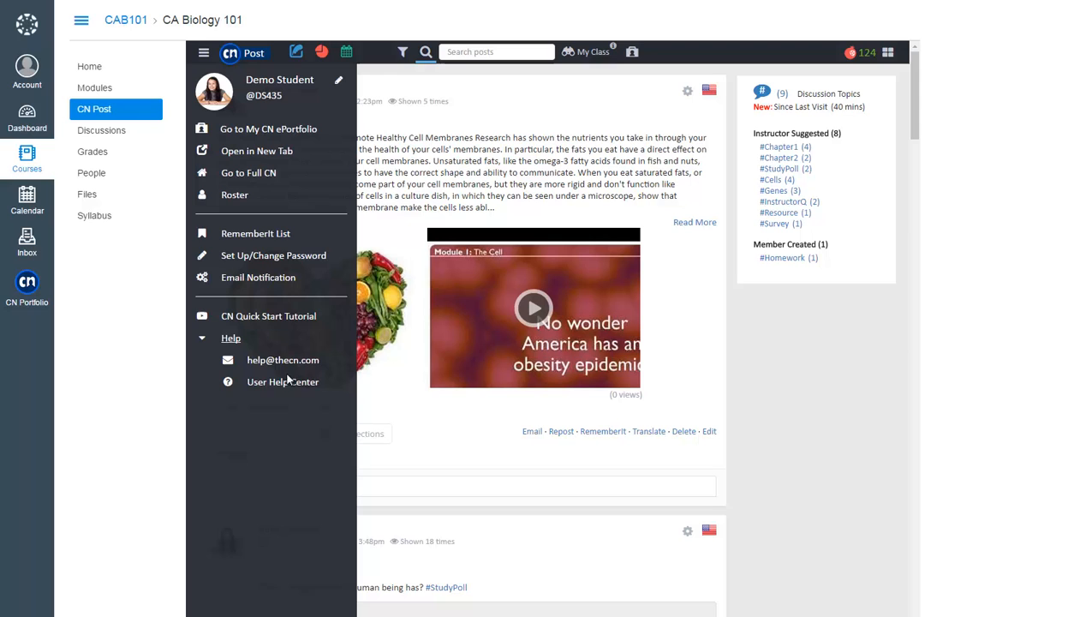